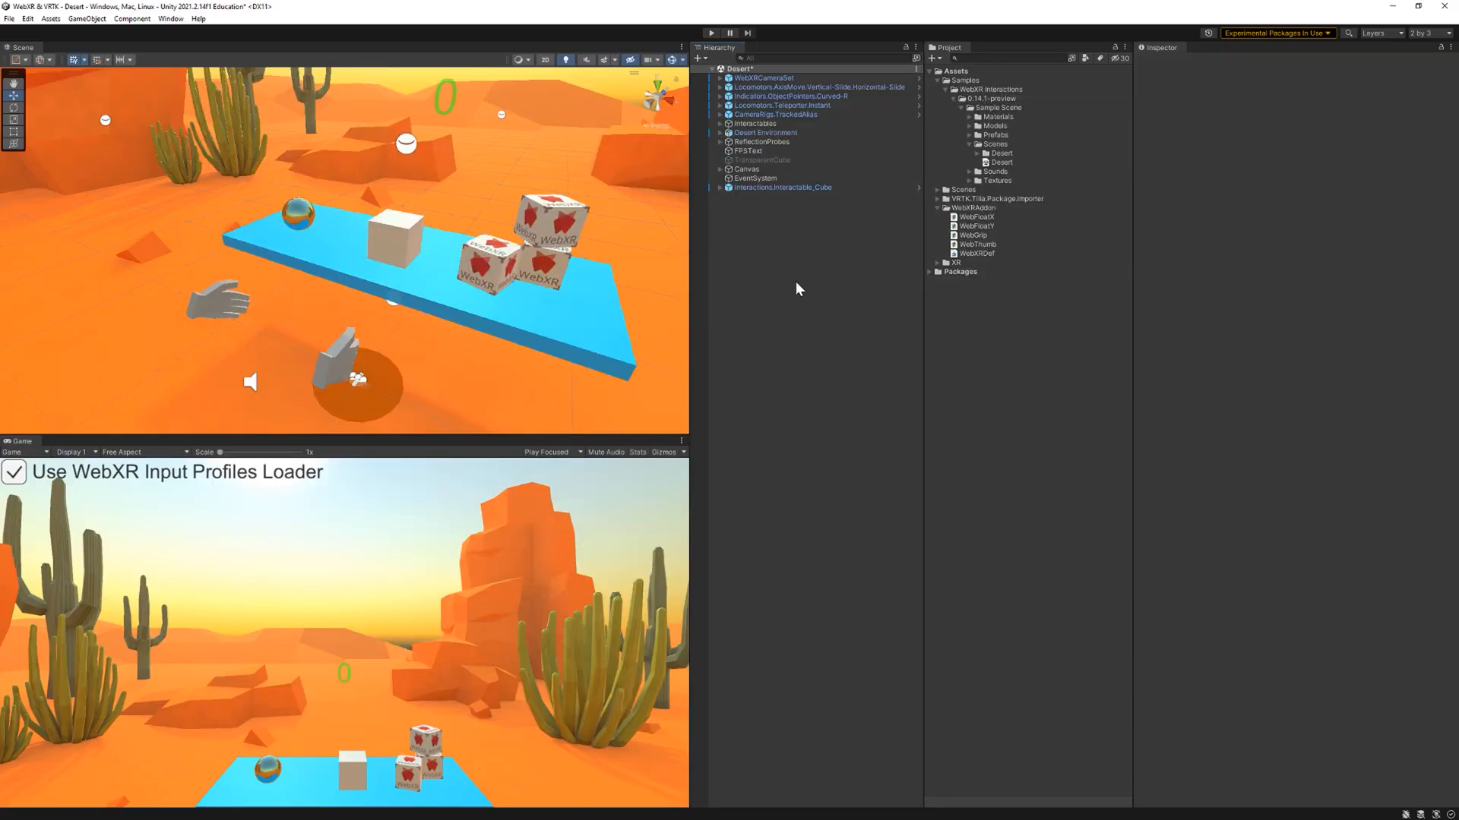
pyautogui.moveTo(457, 175)
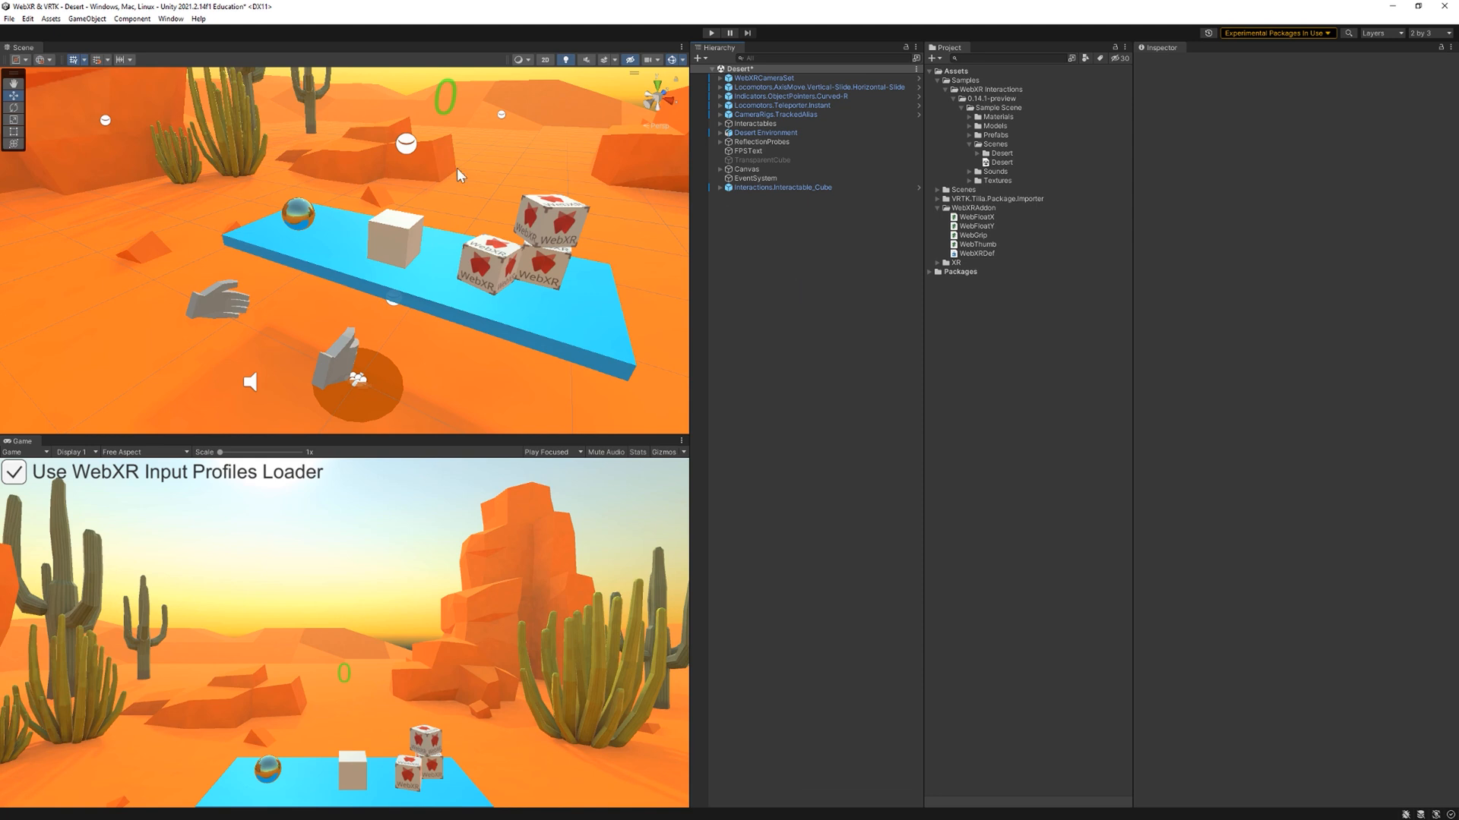
pyautogui.moveTo(414, 273)
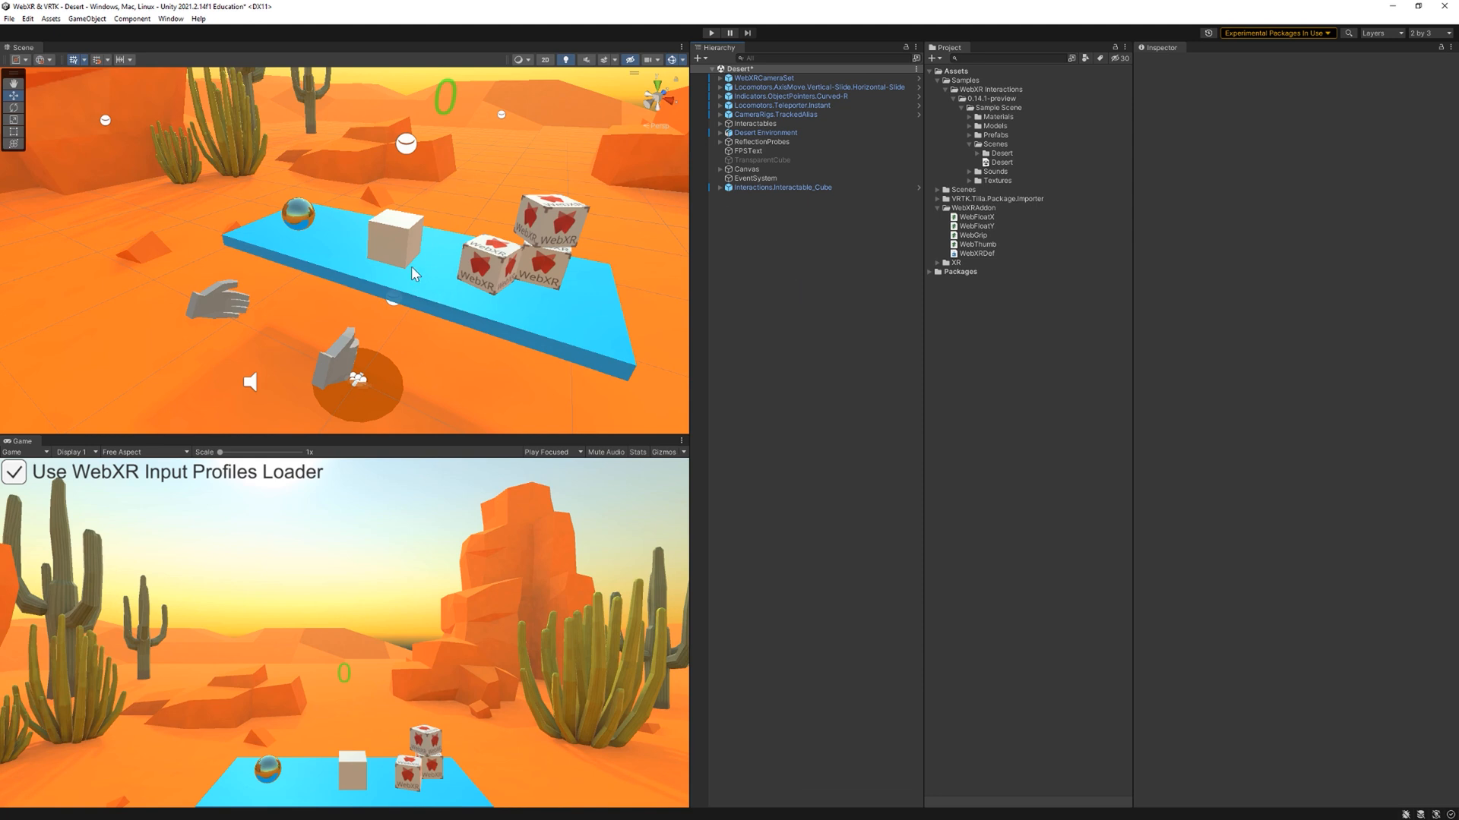
# Step: Switch the build platform to WebGL and add the open Desert scene to the build
pyautogui.click(9, 18)
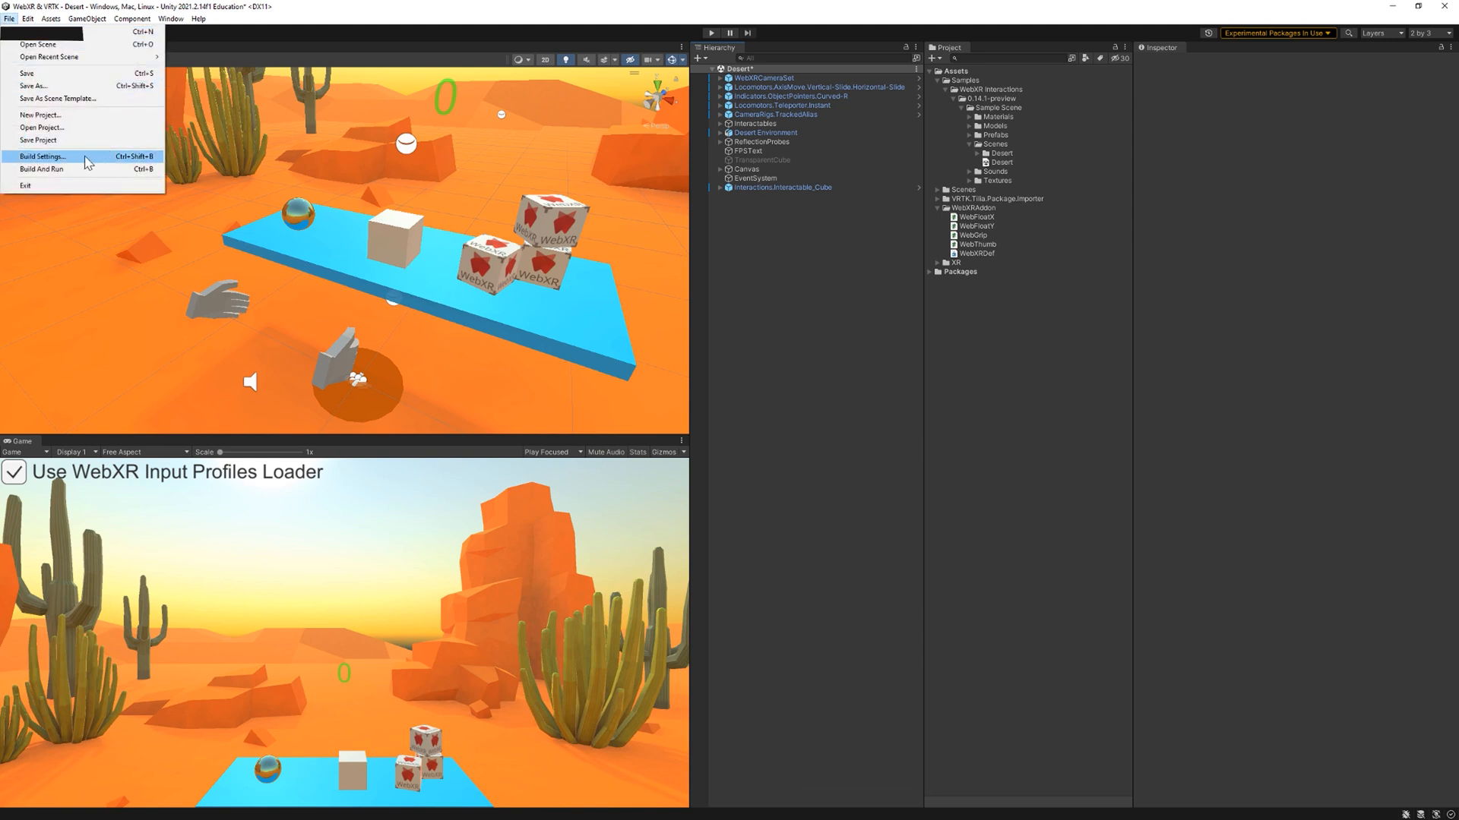
pyautogui.click(41, 155)
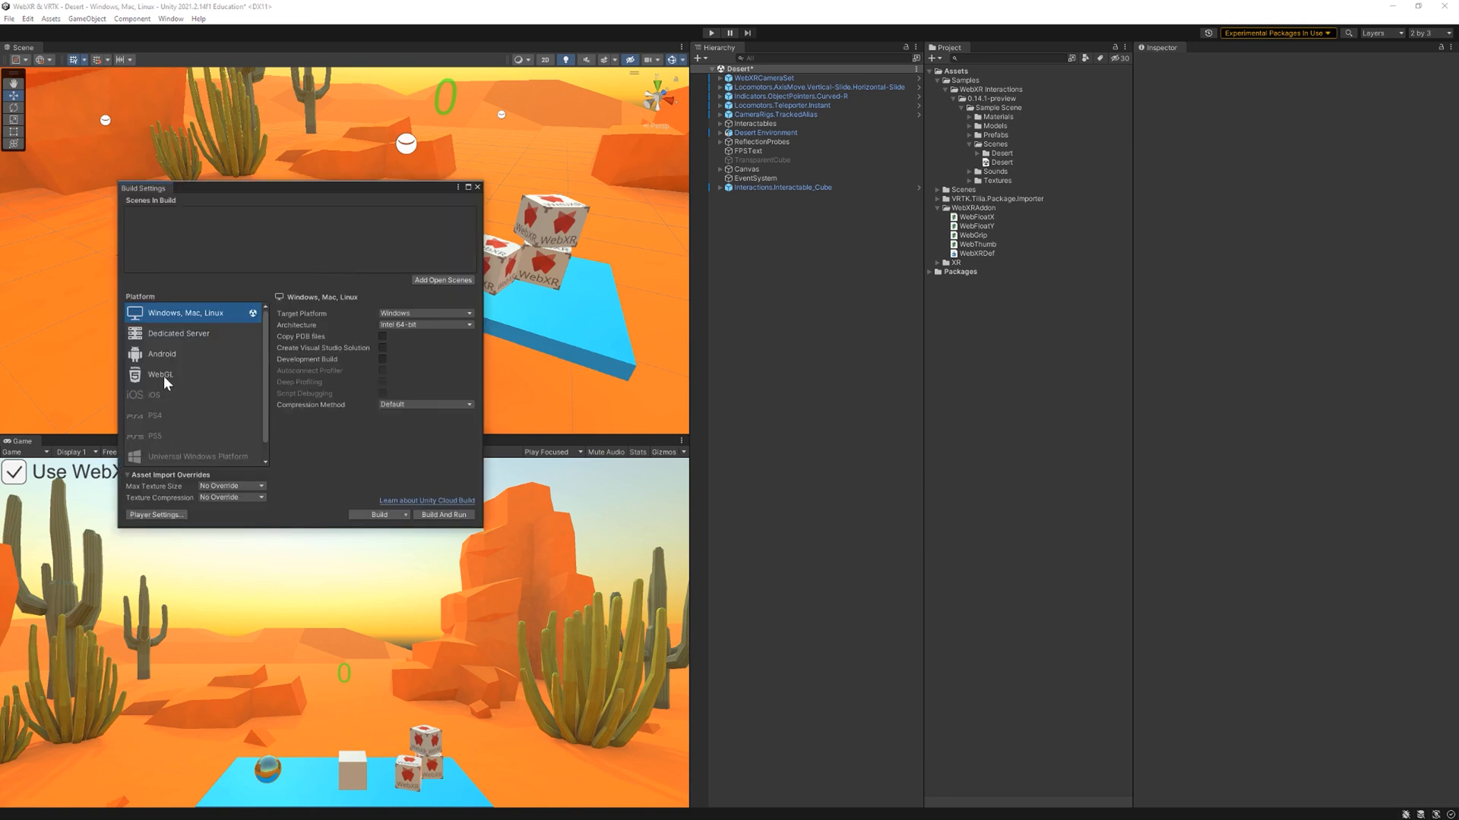
pyautogui.click(160, 373)
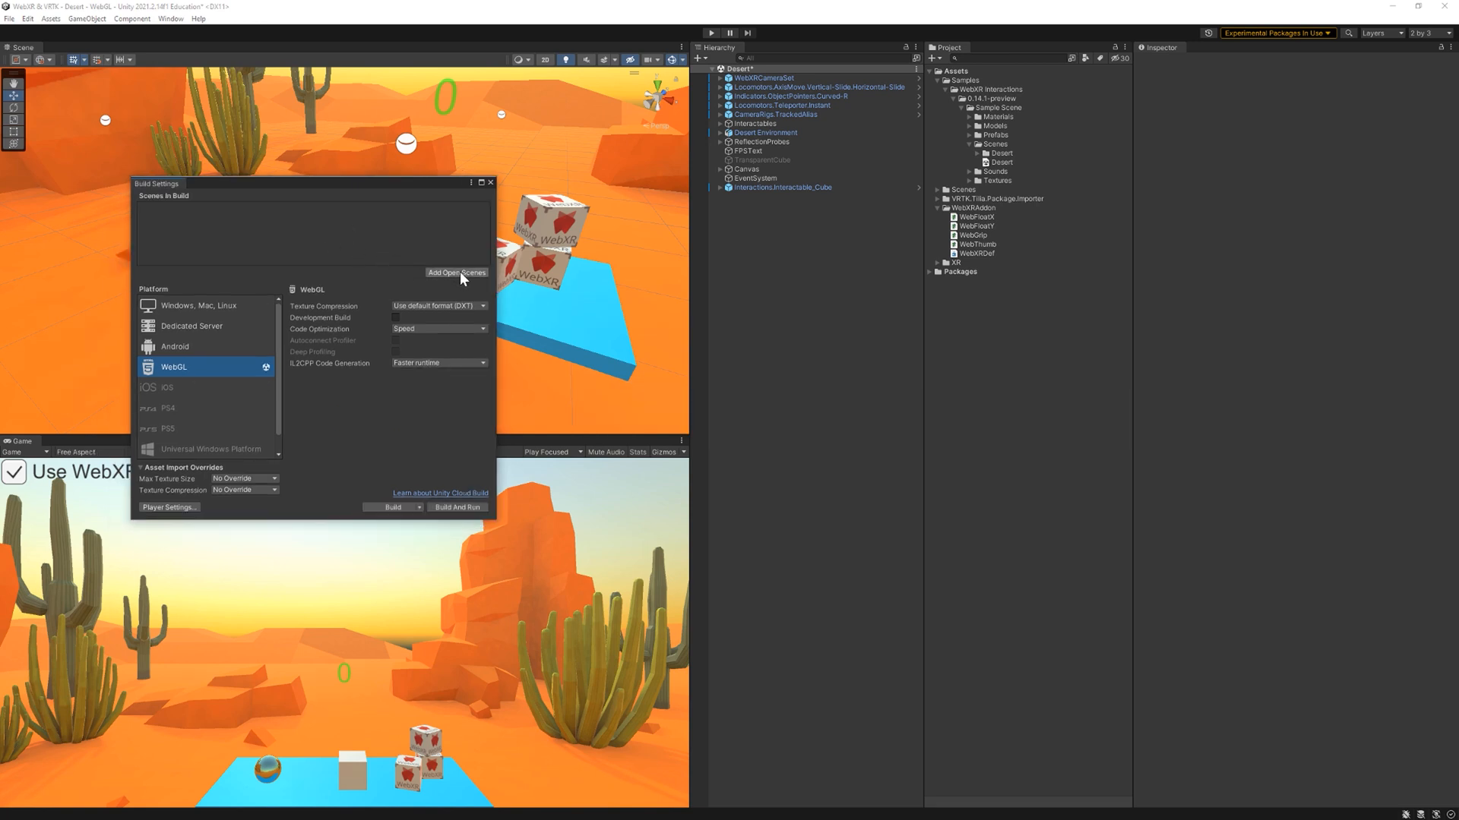
pyautogui.click(456, 273)
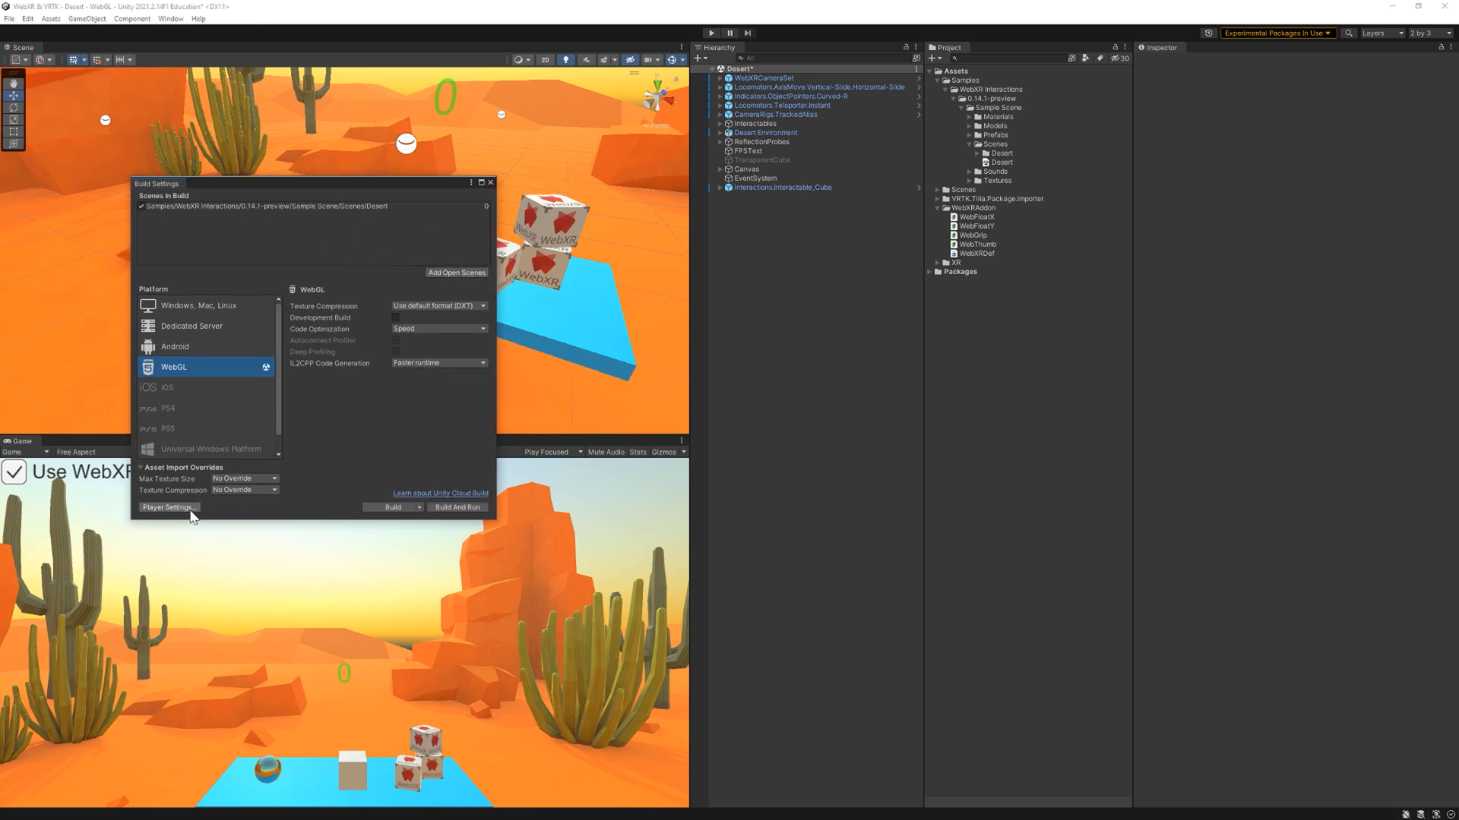
# Step: Open Player Settings from the Build Settings window to view the WebGL player options
pyautogui.click(169, 507)
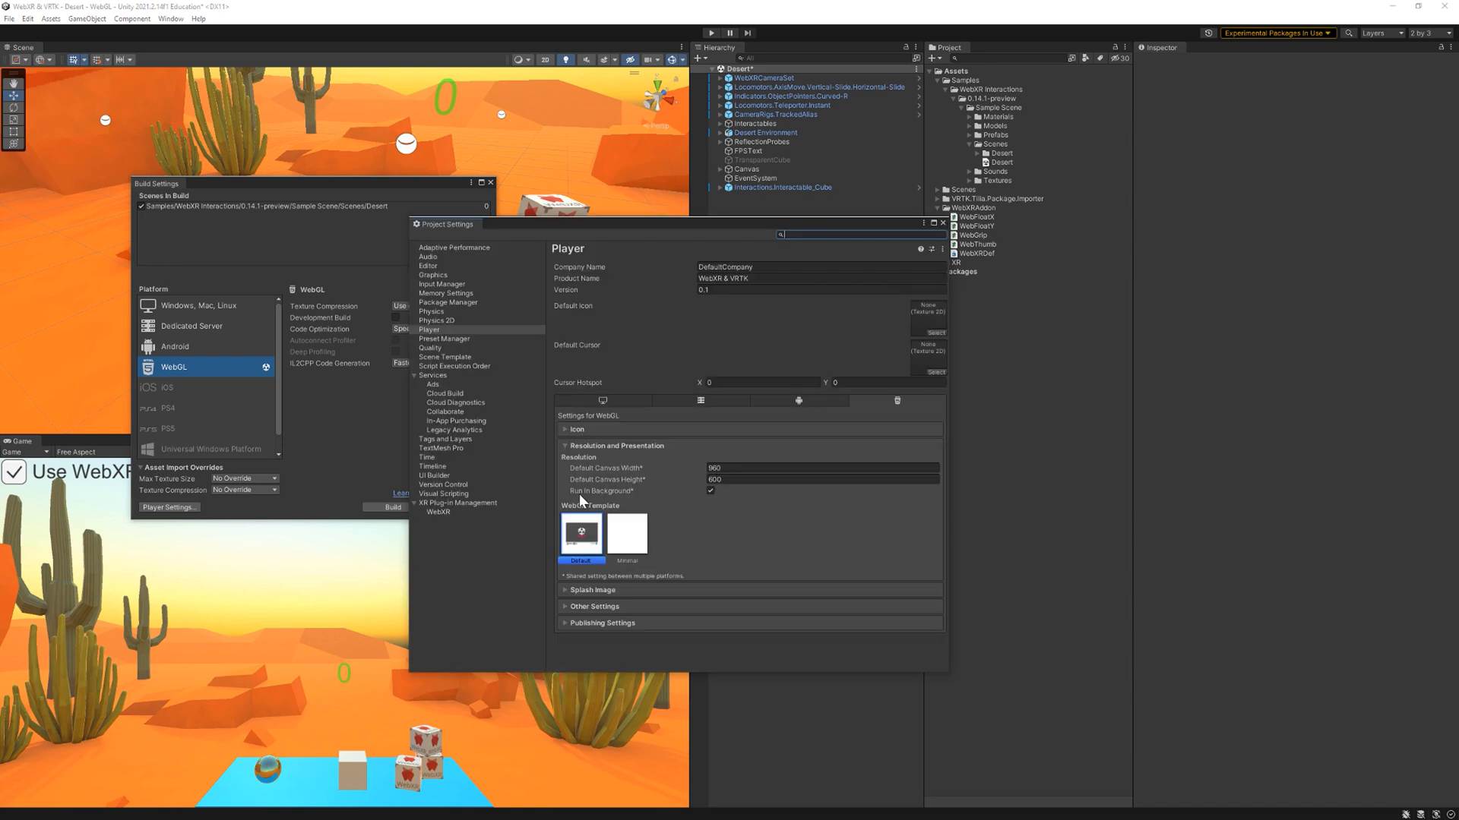
pyautogui.moveTo(649, 492)
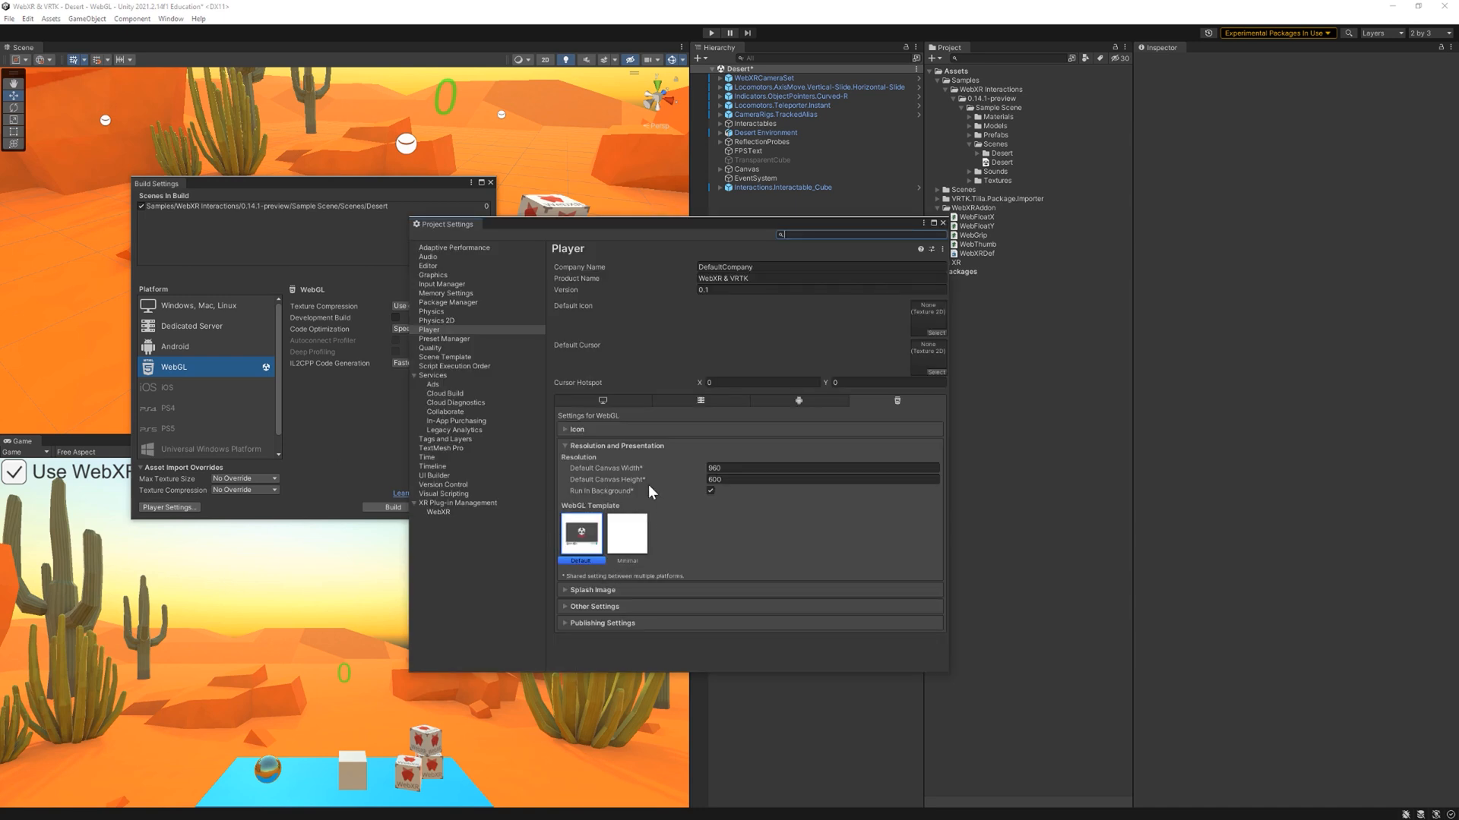
pyautogui.moveTo(673, 546)
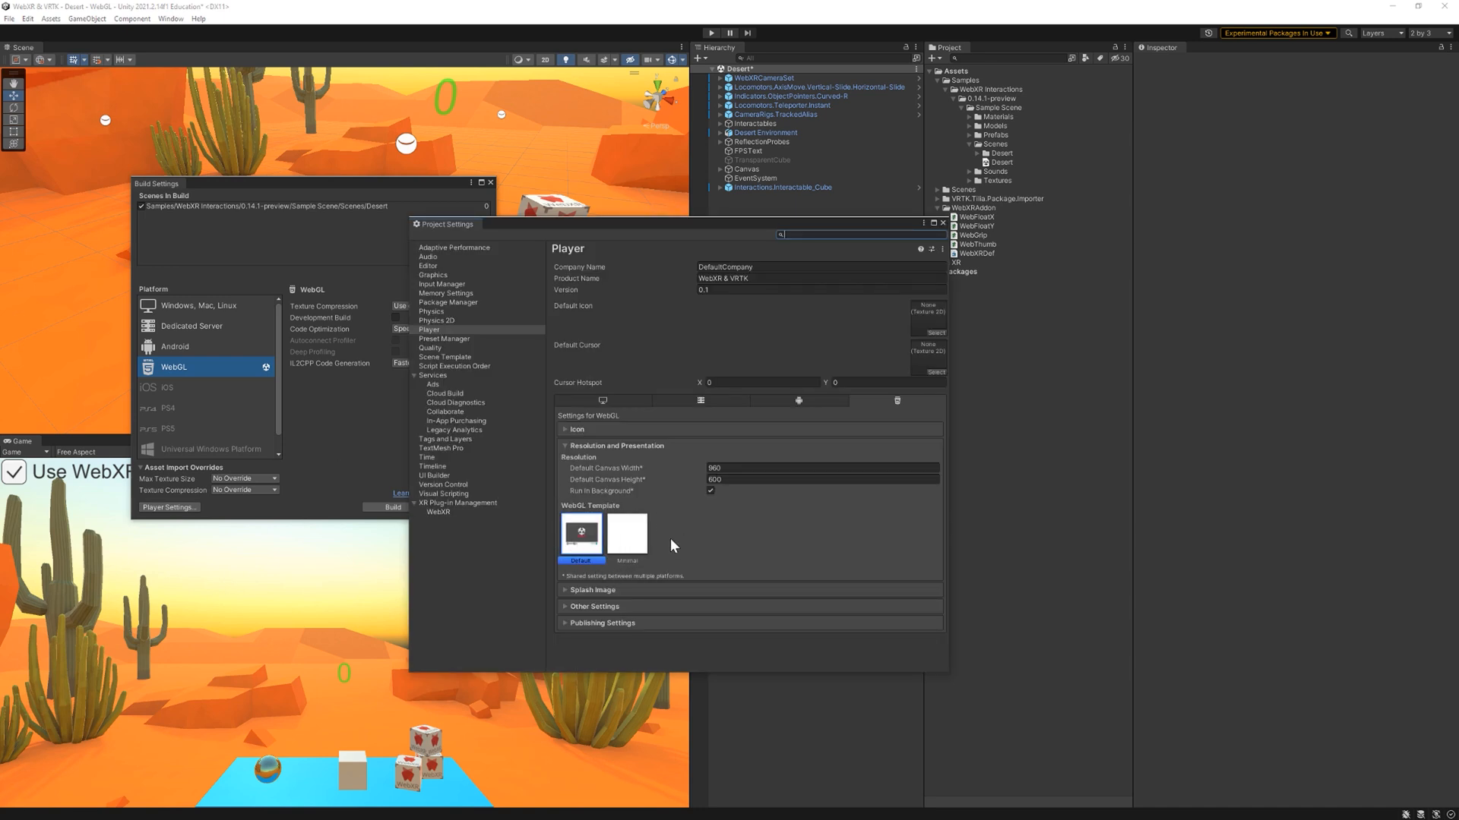
pyautogui.moveTo(663, 537)
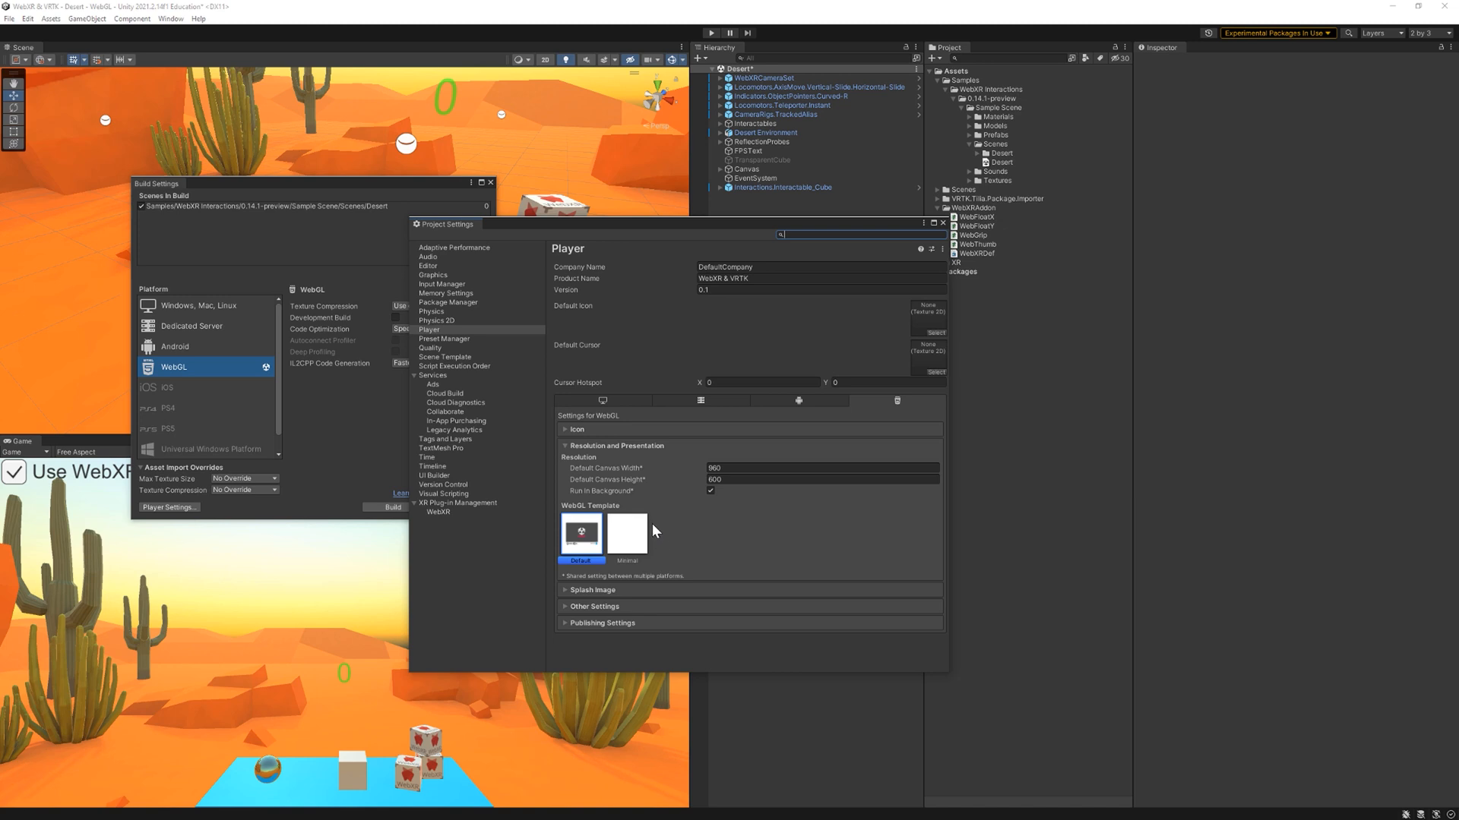
# Step: Copy the WebGLTemplates via Window > WebXR and select a WebXR page template
pyautogui.click(170, 18)
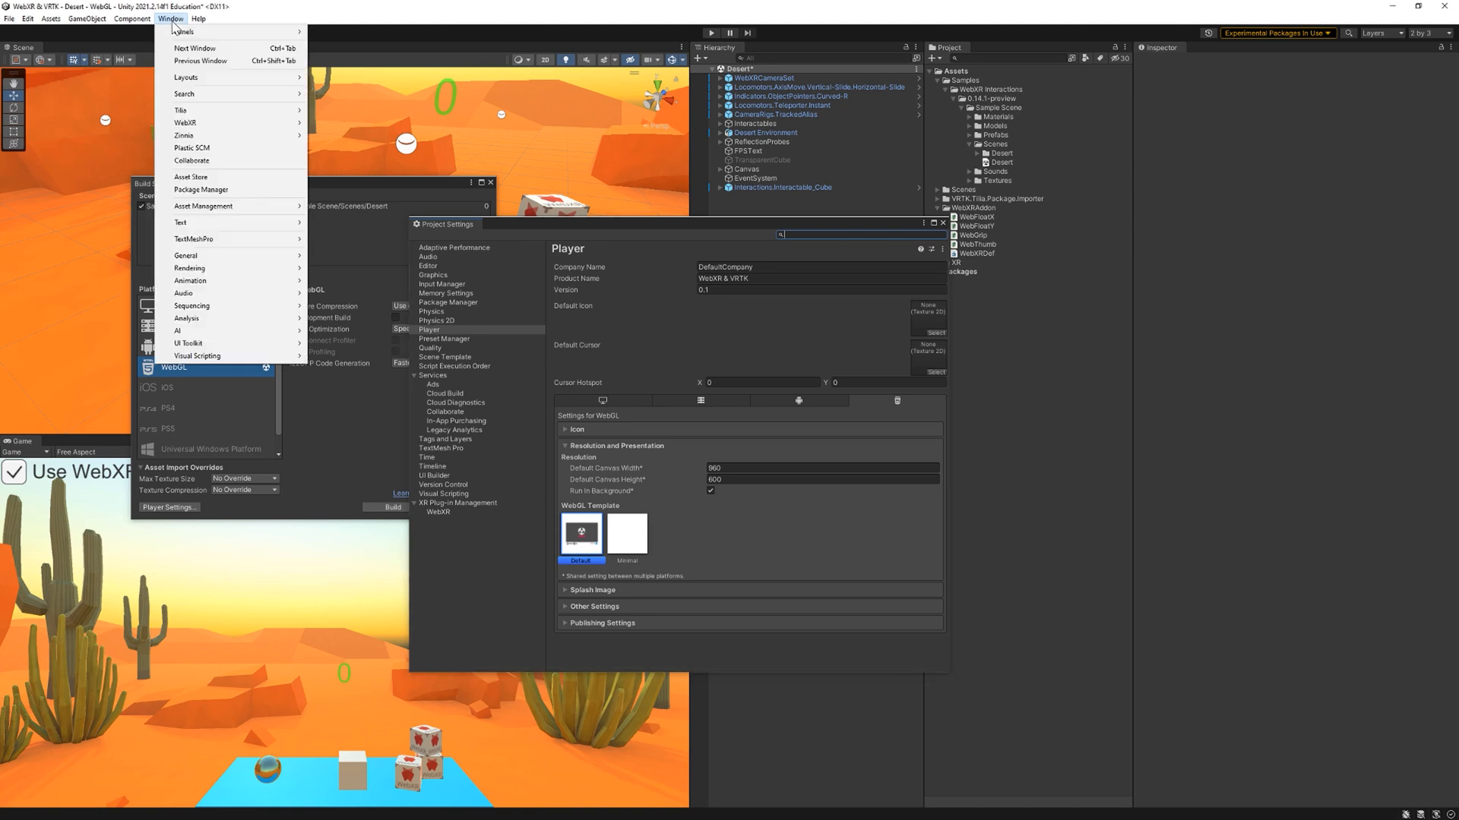
pyautogui.moveTo(186, 122)
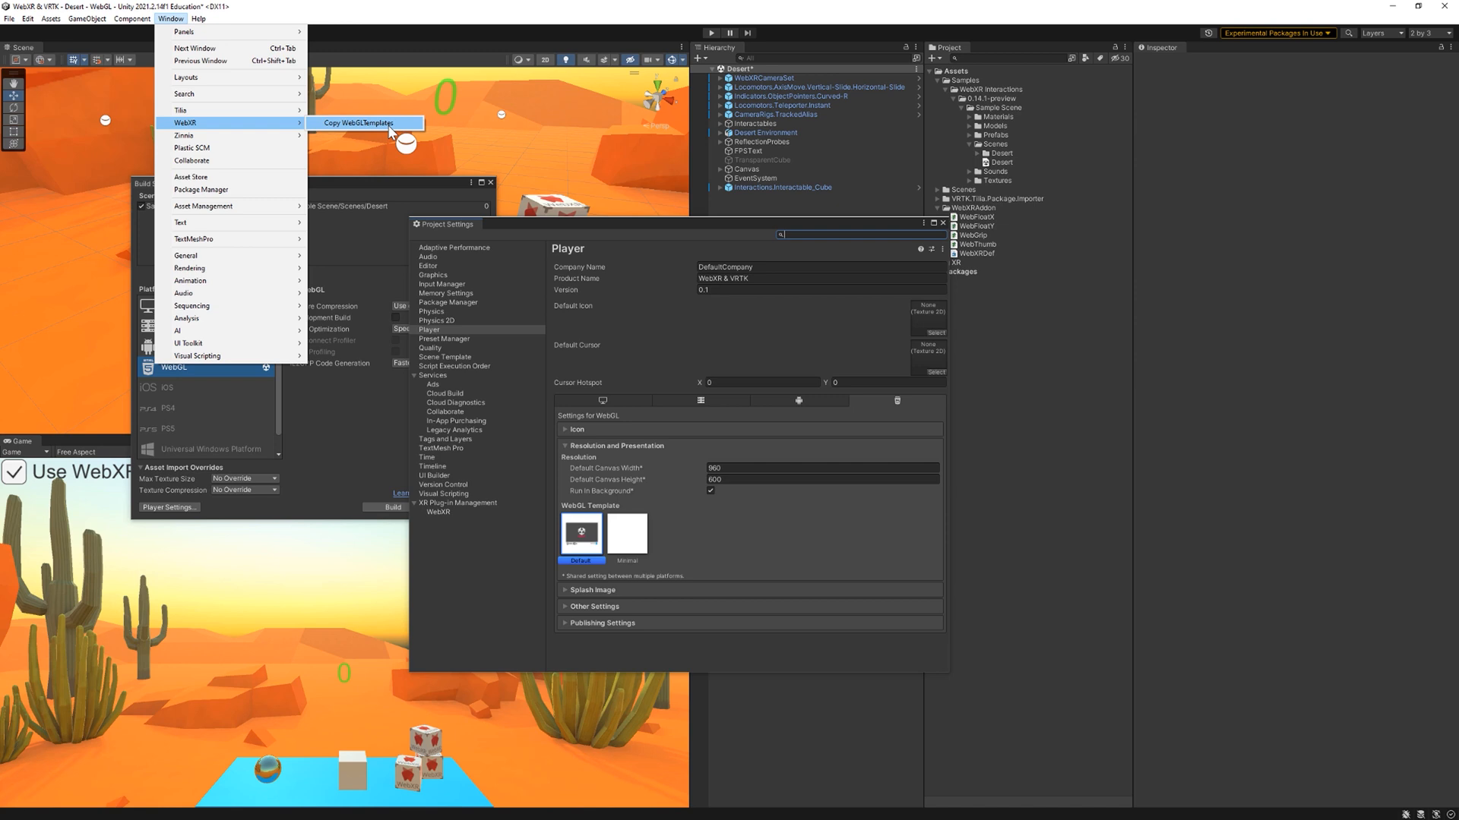
pyautogui.click(360, 123)
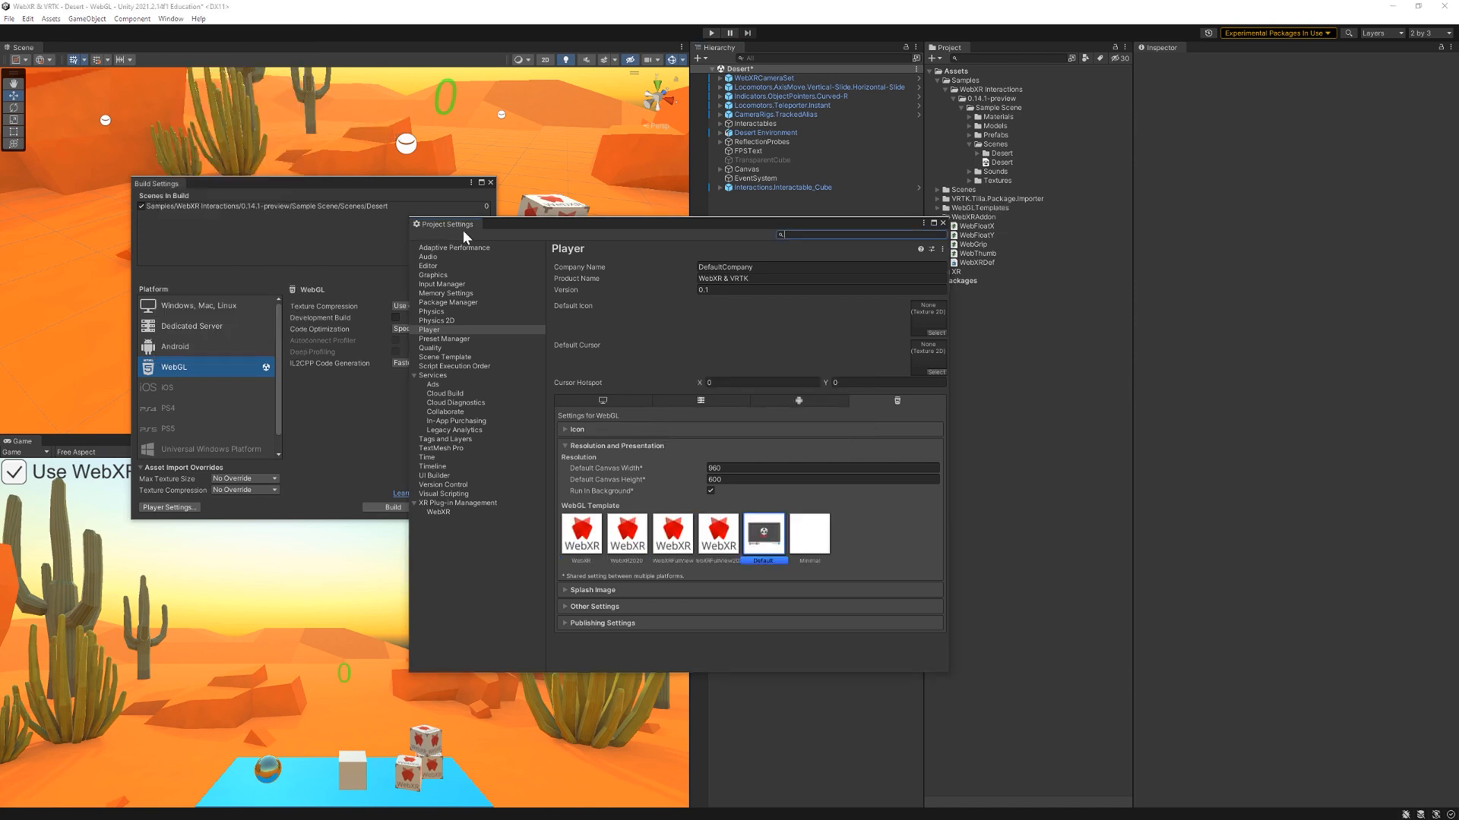
pyautogui.moveTo(687, 552)
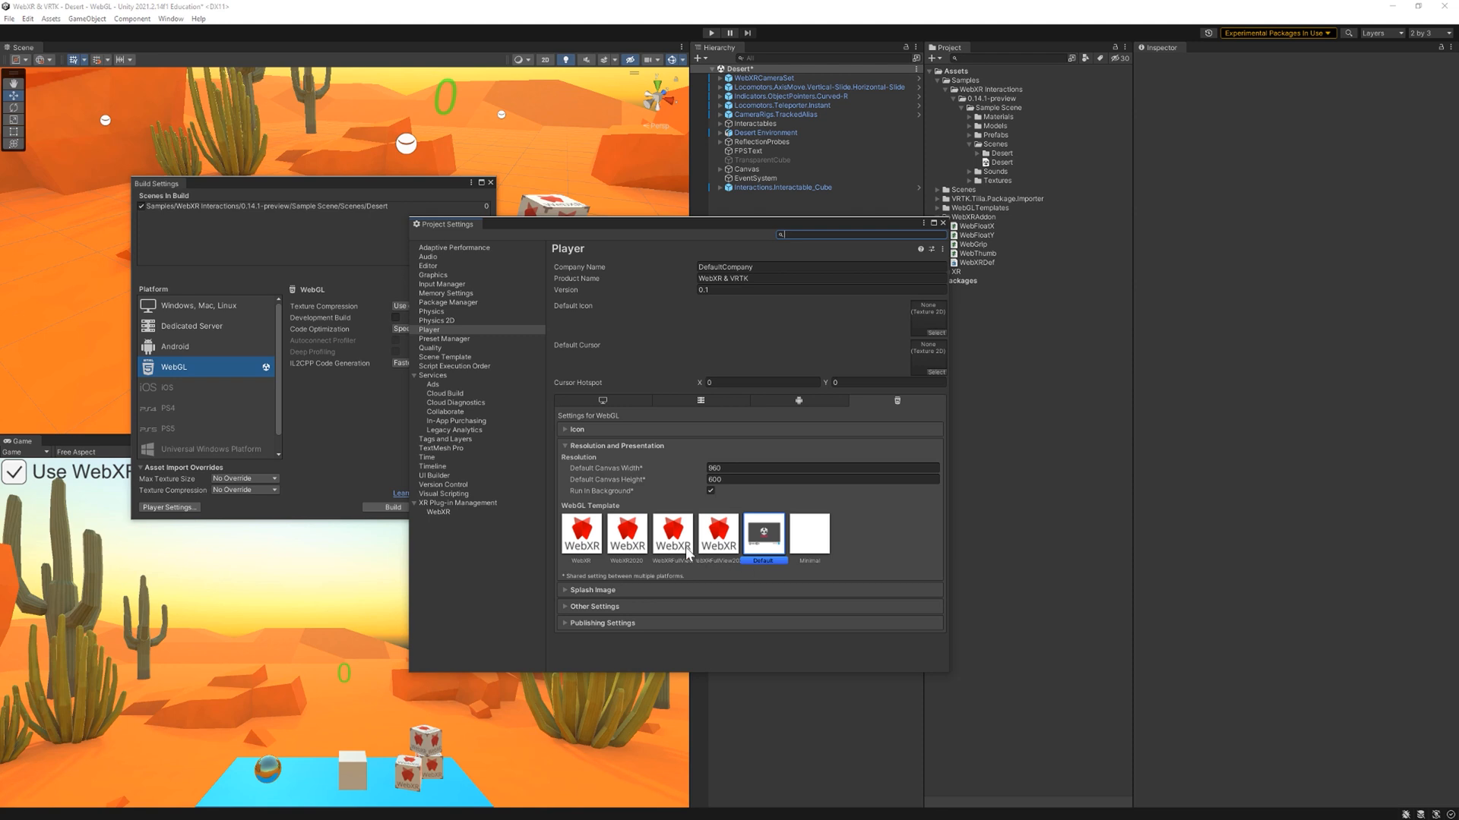
pyautogui.moveTo(677, 542)
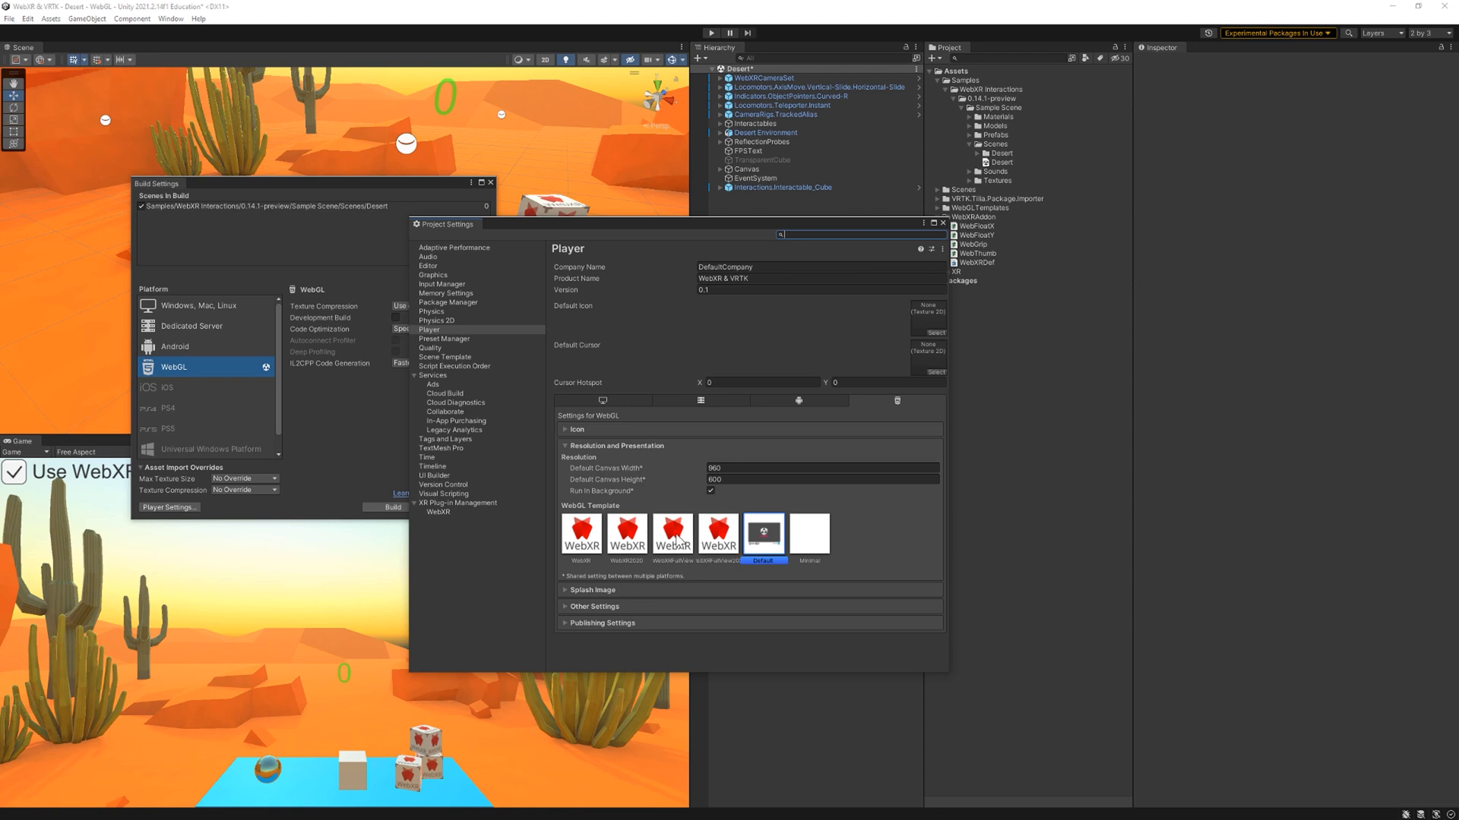
pyautogui.click(625, 533)
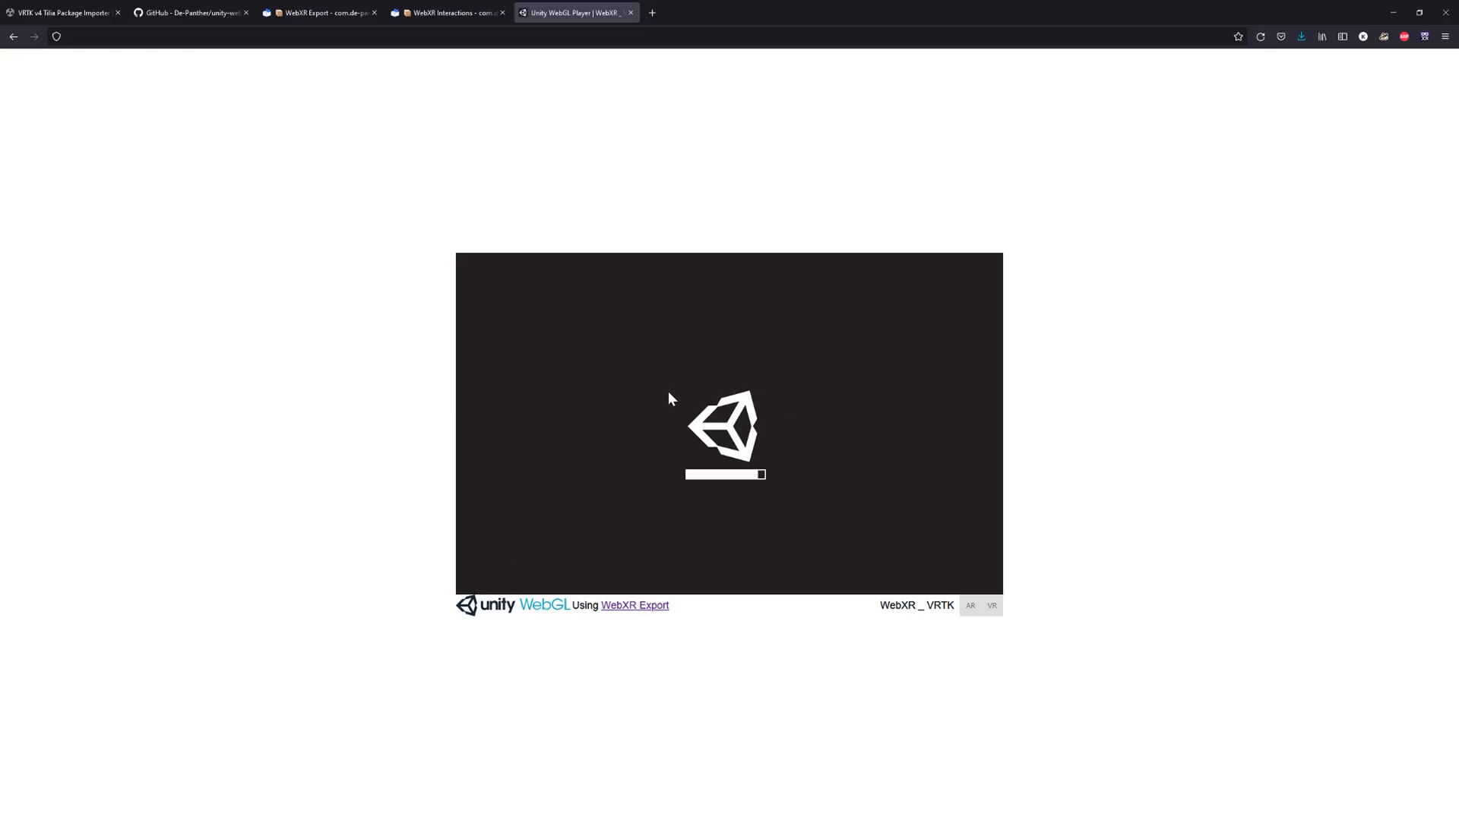
pyautogui.moveTo(666, 585)
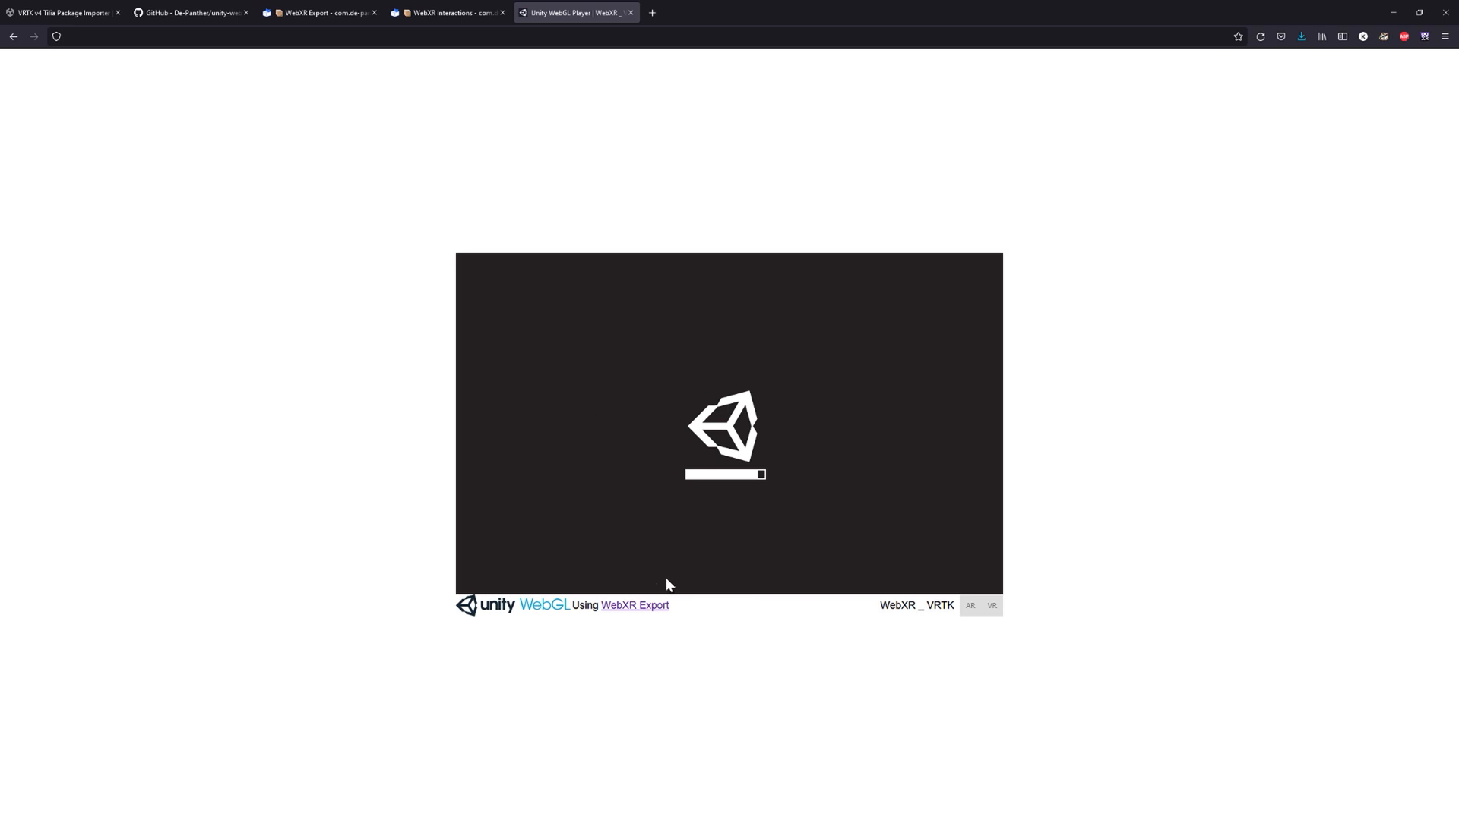
pyautogui.moveTo(302, 531)
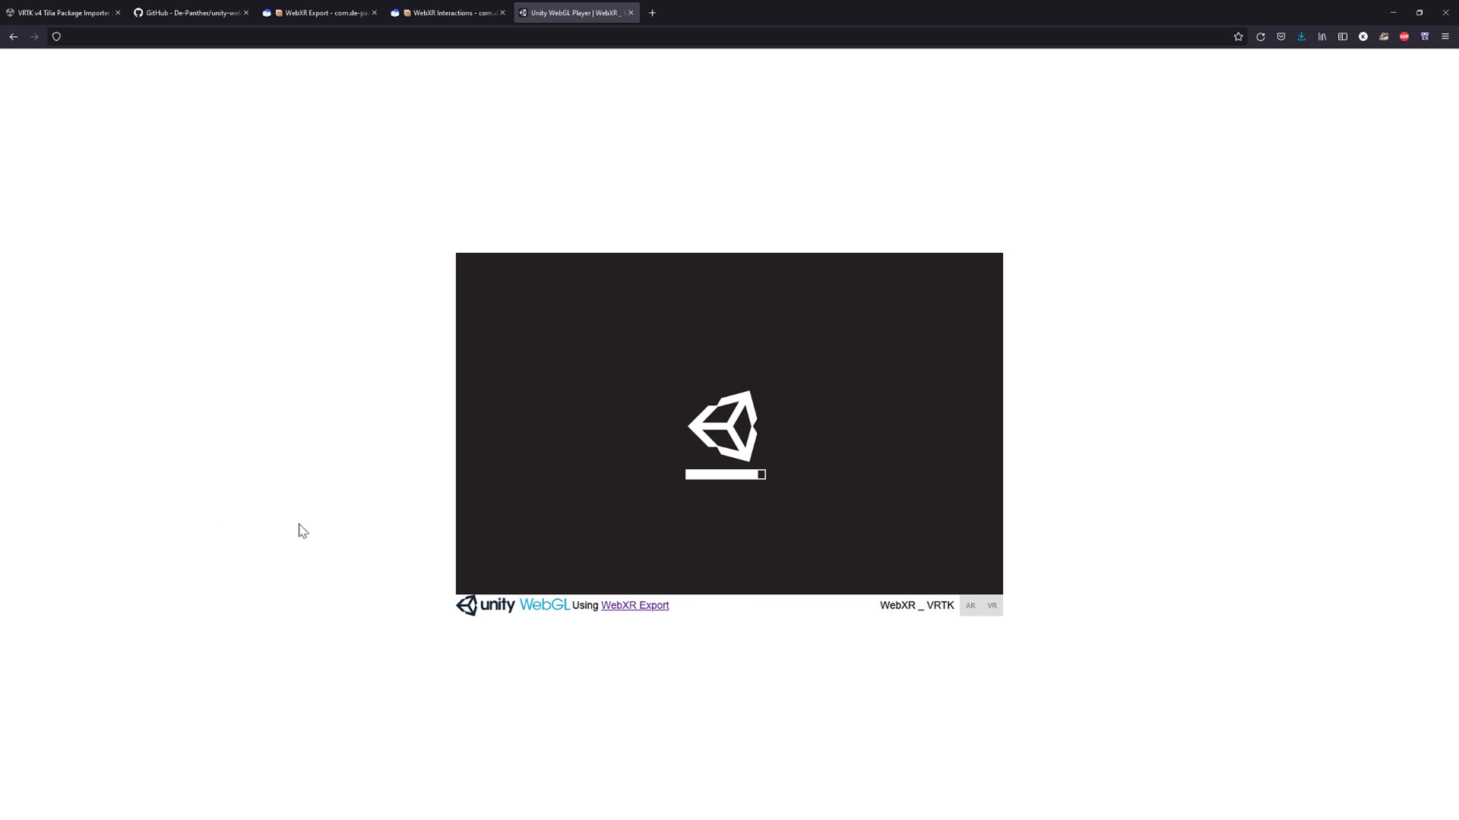
pyautogui.moveTo(165, 509)
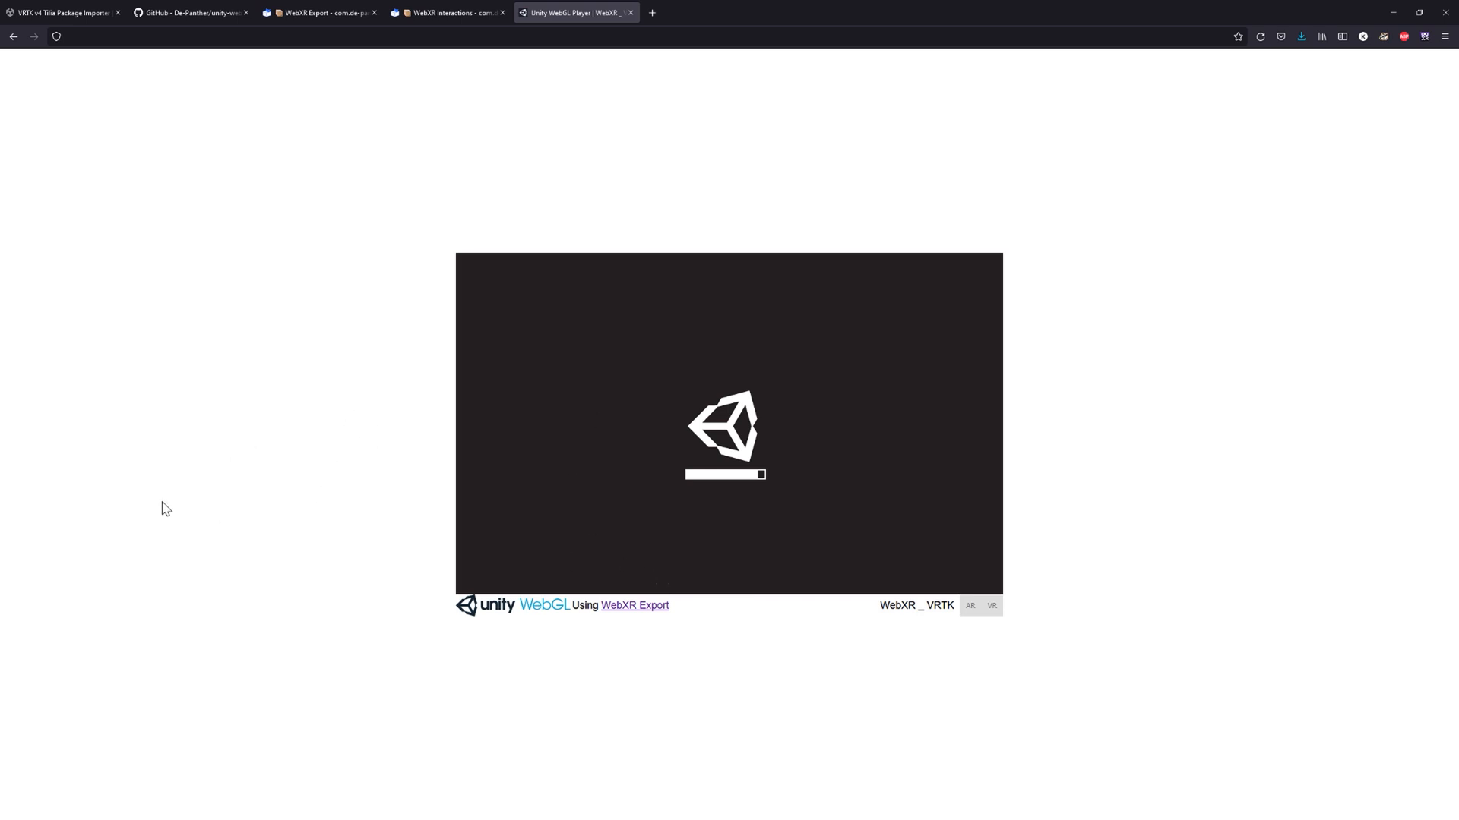
pyautogui.moveTo(179, 495)
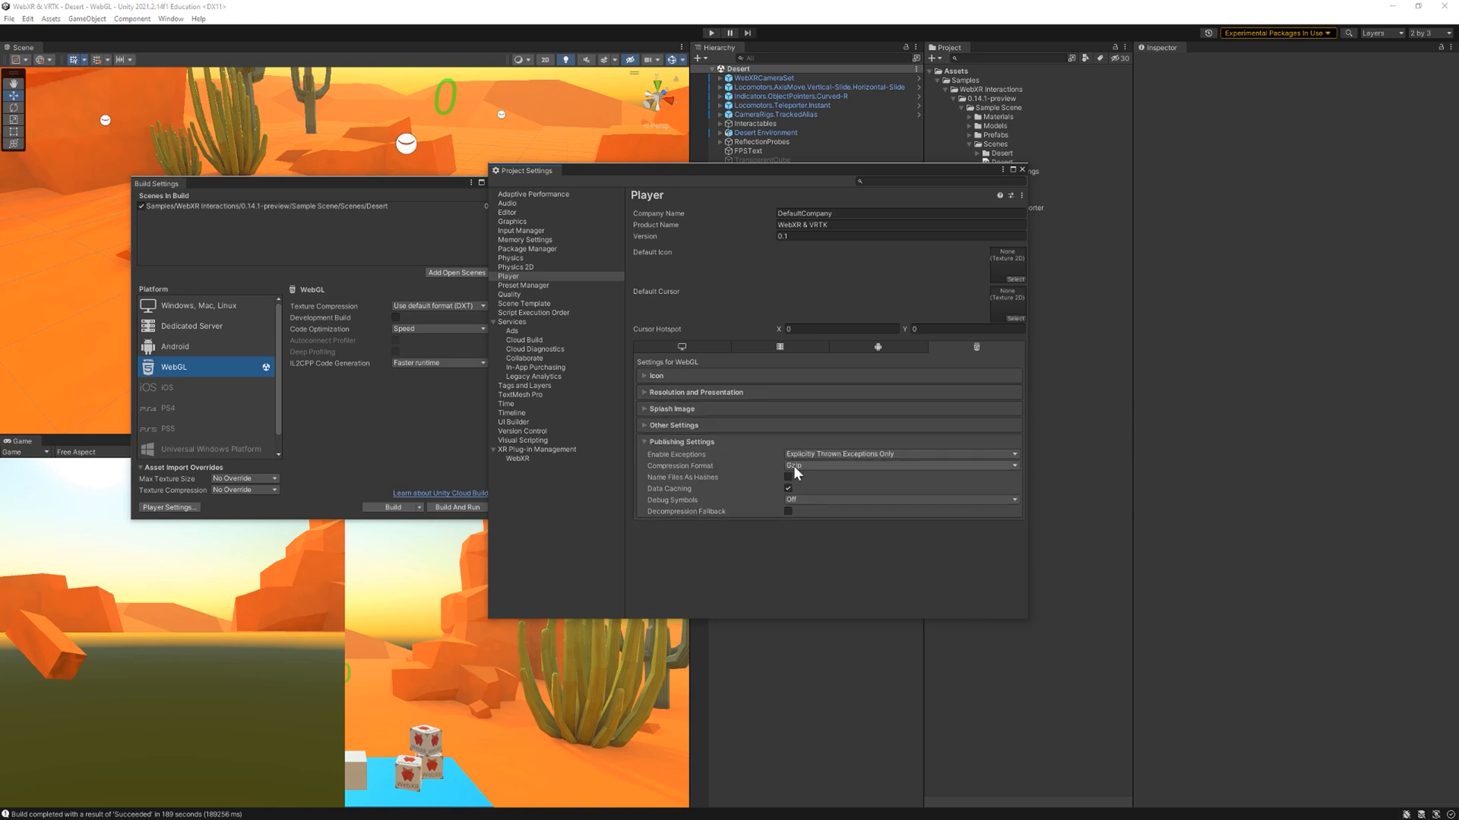
# Step: Set the WebGL Compression Format to Disabled
pyautogui.click(898, 466)
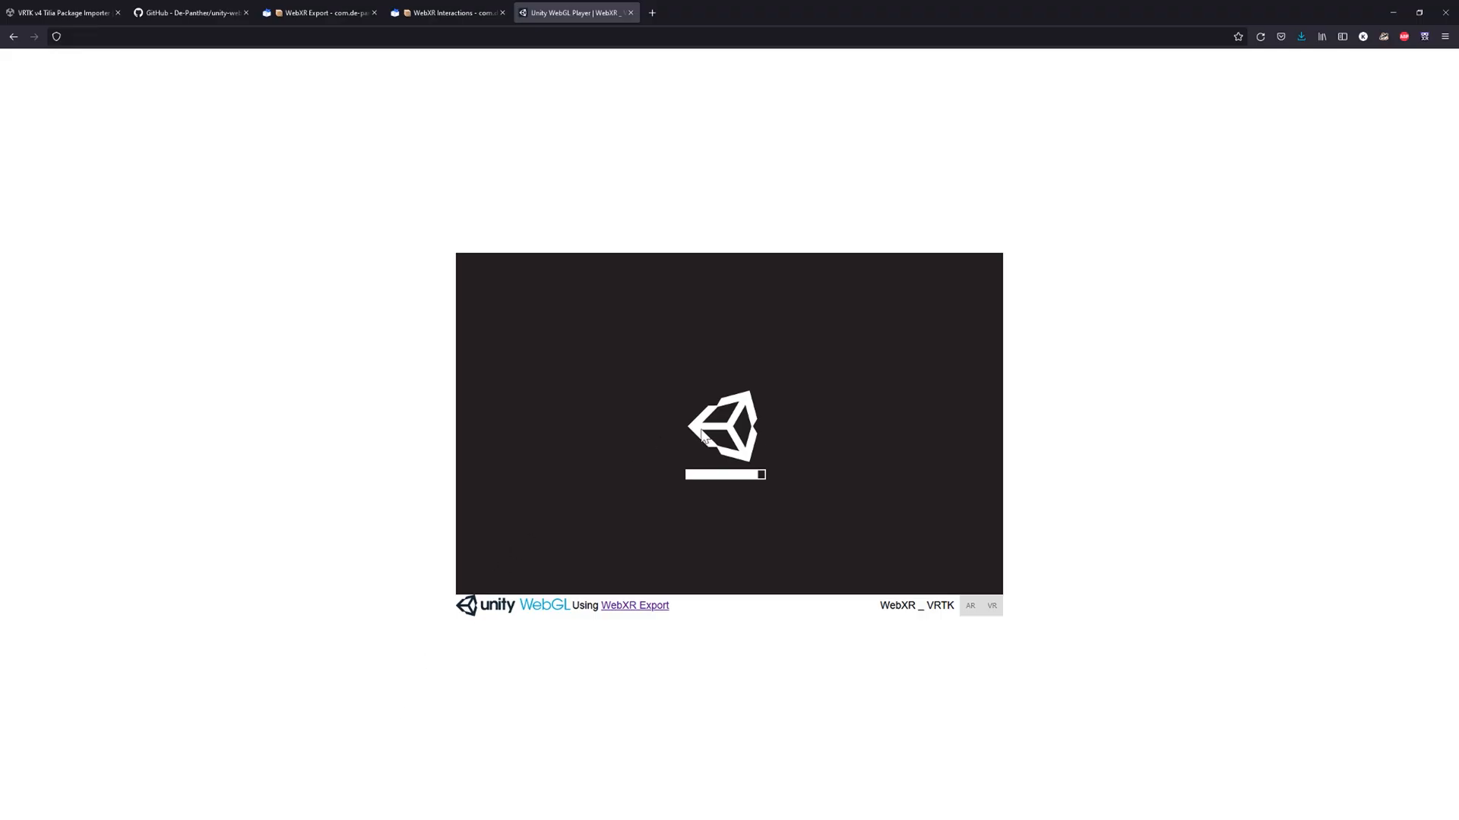
pyautogui.moveTo(643, 423)
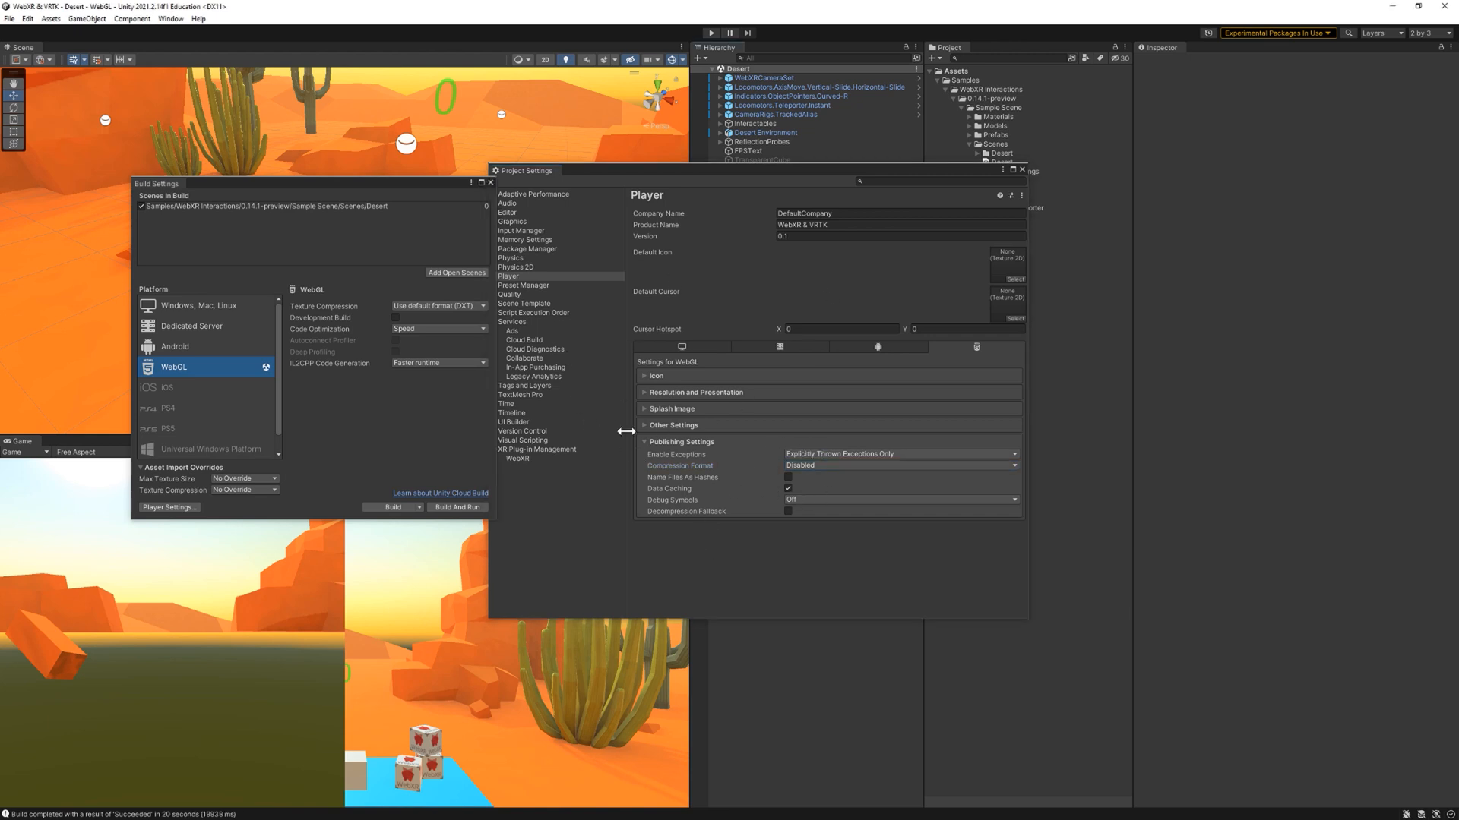
# Step: Tick WebXR Export as the WebGL provider under XR Plug-in Management
pyautogui.click(537, 449)
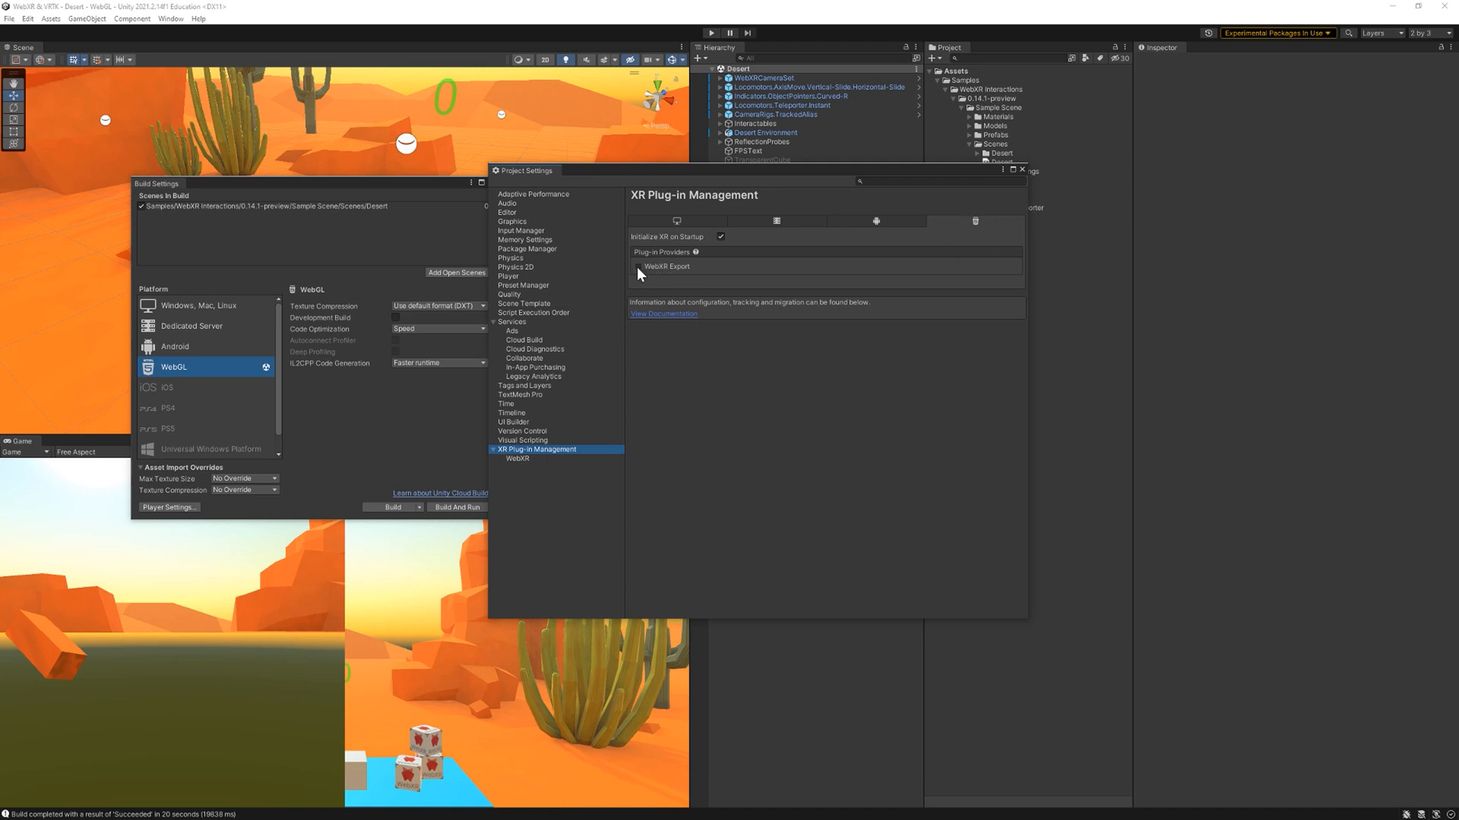
pyautogui.click(636, 267)
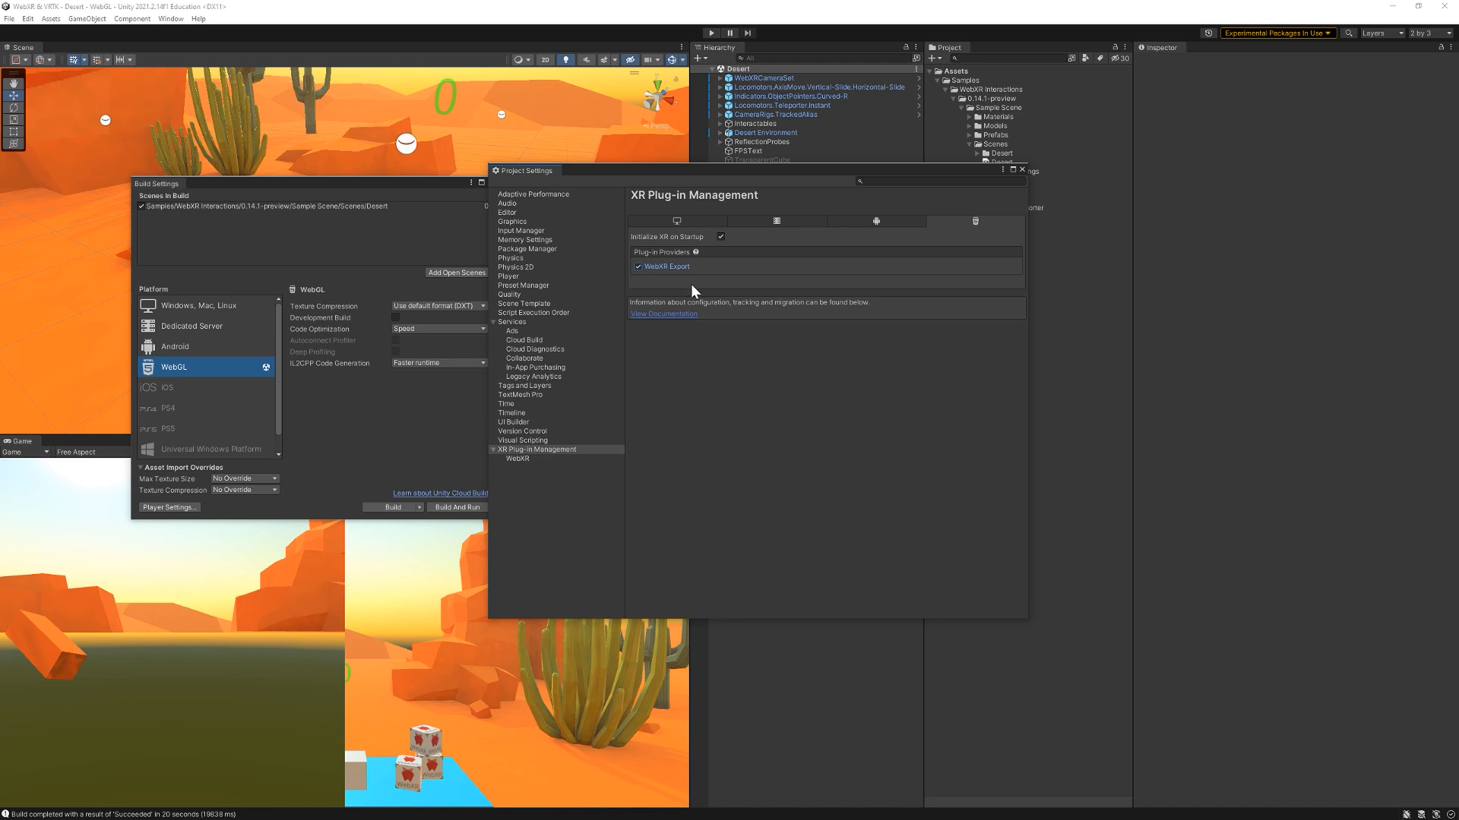
pyautogui.moveTo(681, 257)
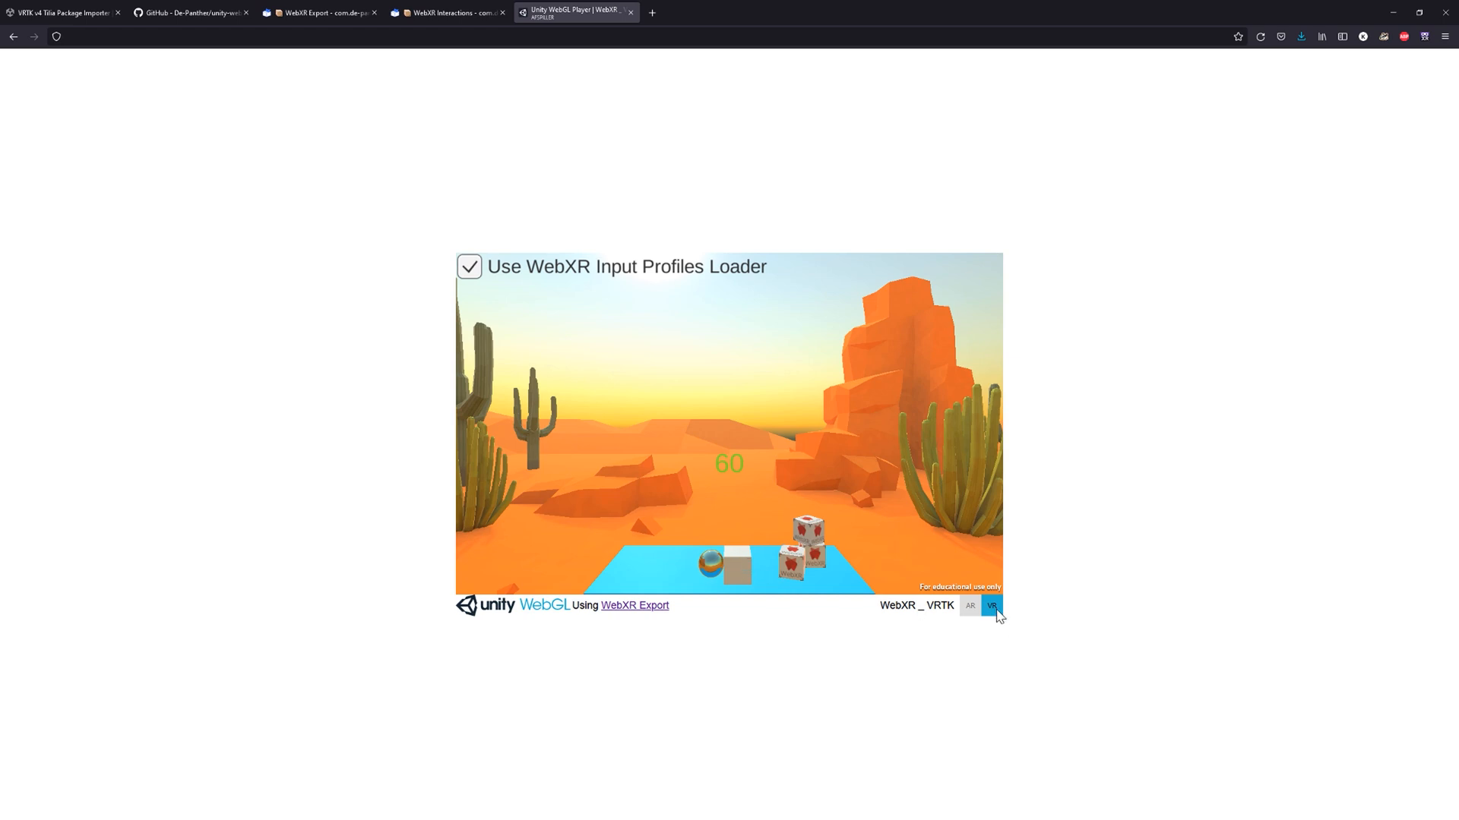
# Step: Enter VR mode in the running WebXR & VRTK desert scene in Firefox
pyautogui.click(990, 606)
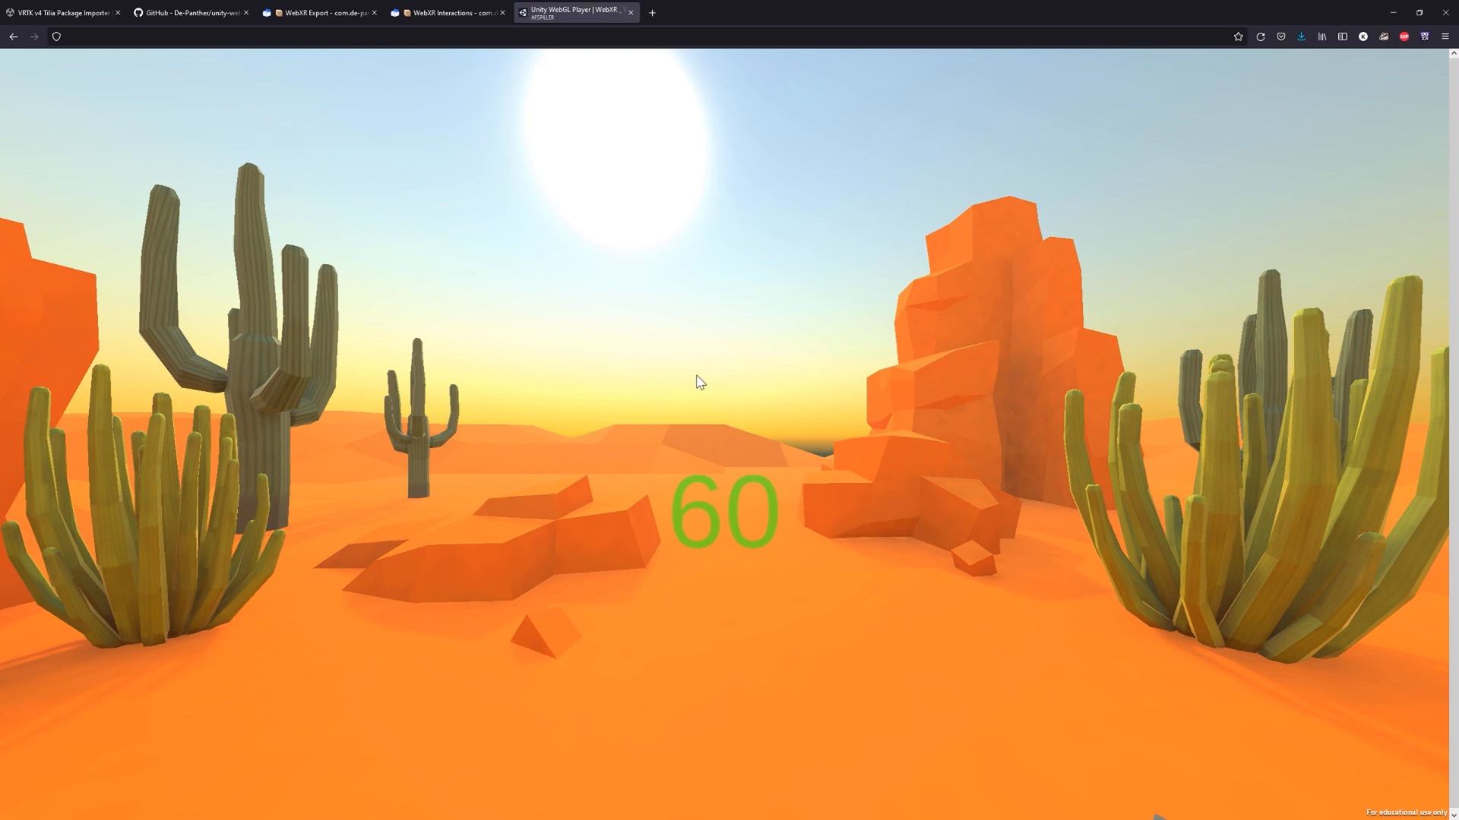
pyautogui.moveTo(795, 511)
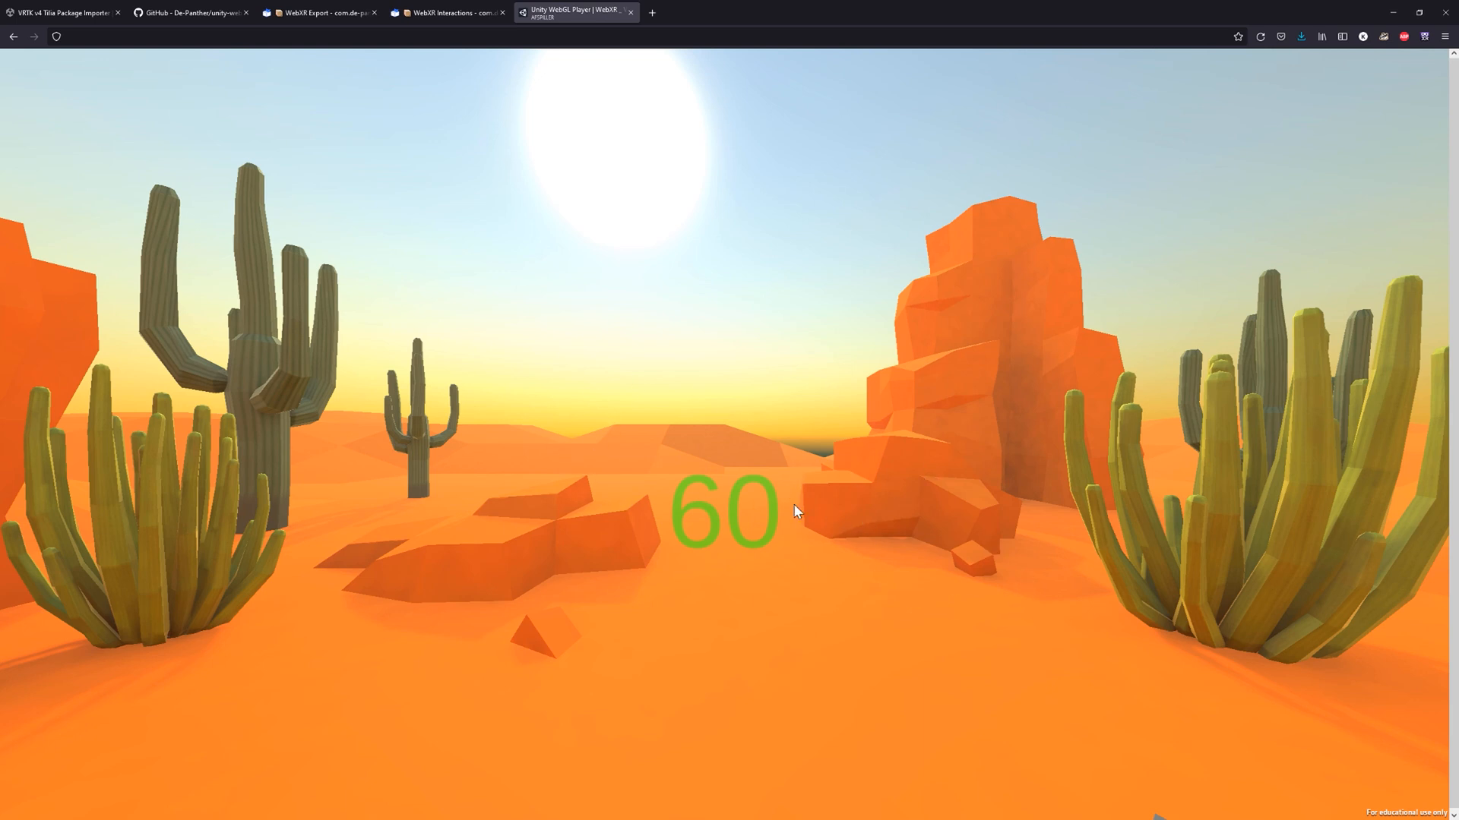
pyautogui.moveTo(646, 474)
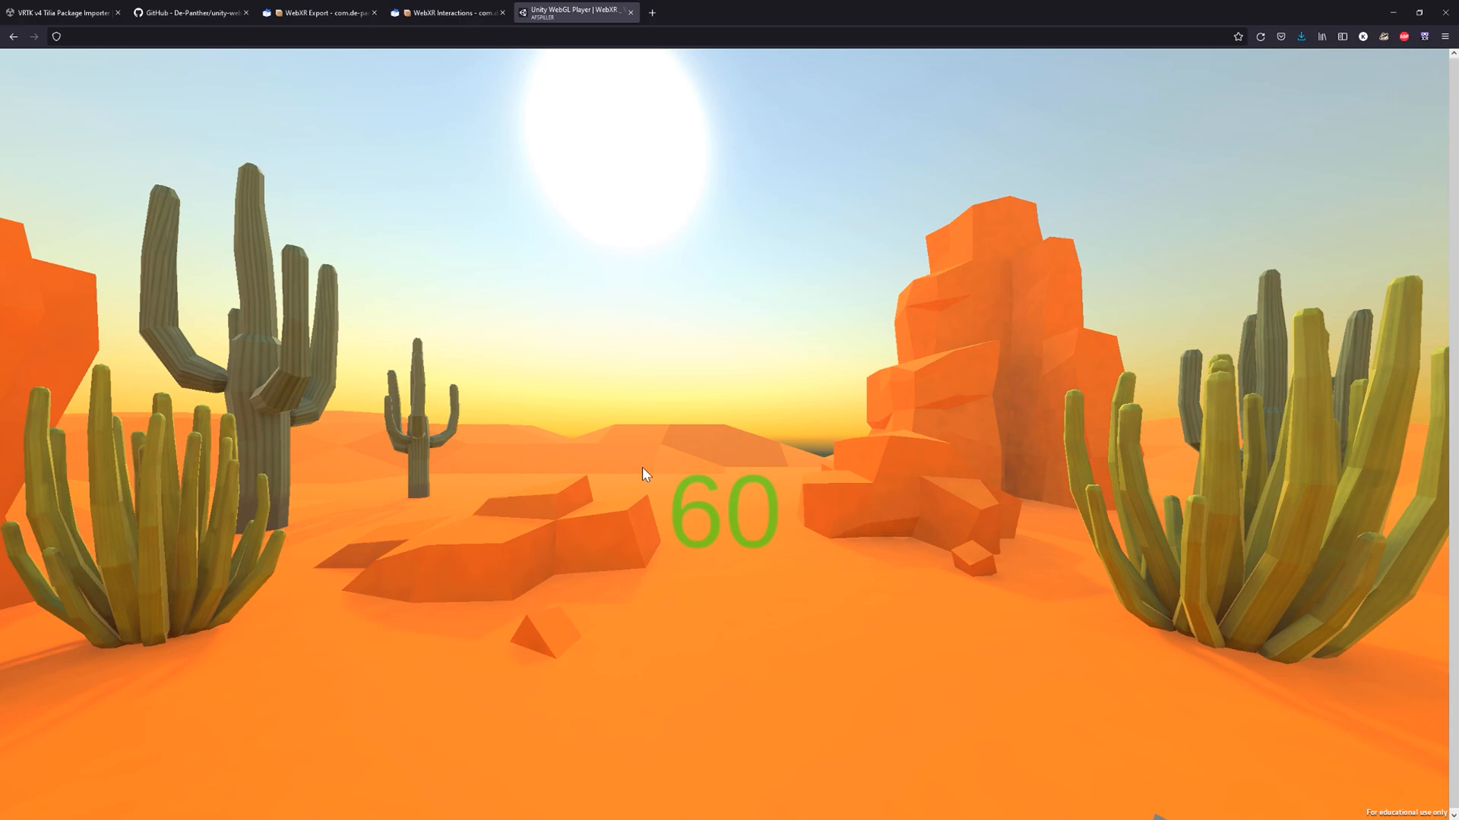